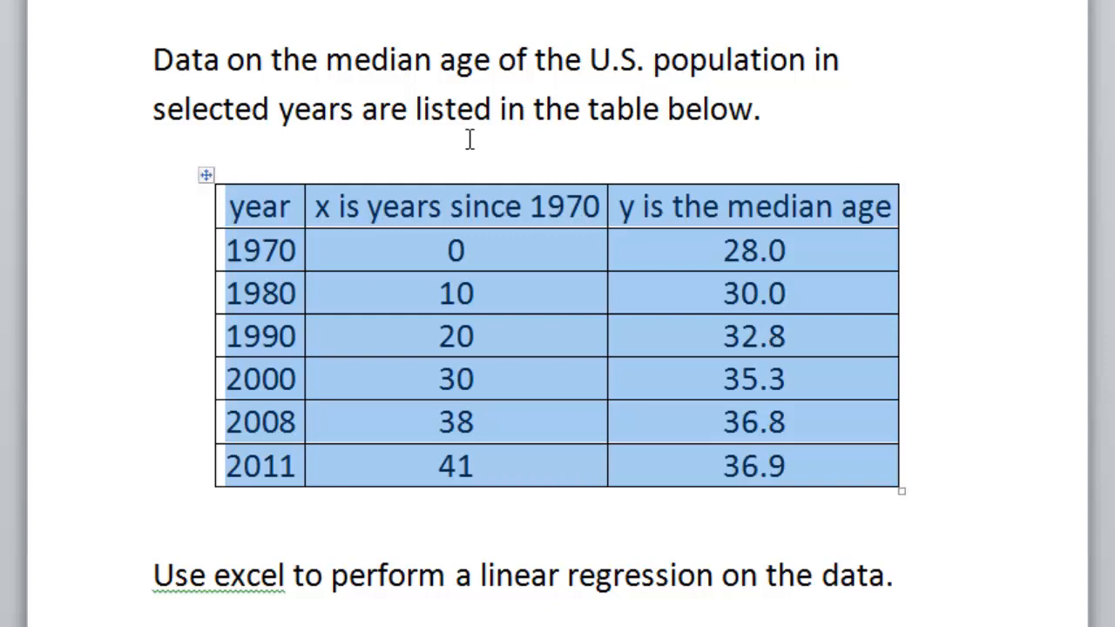
mouse_move(1045, 613)
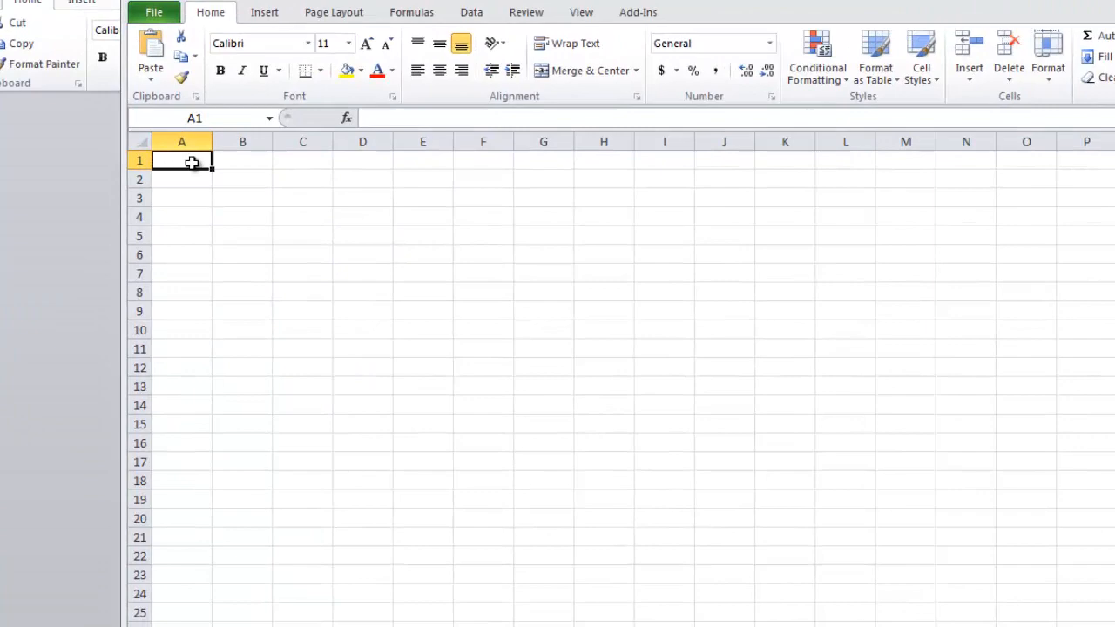
- Paste the median-age table at A1 keeping source formatting and widen the columns to fit
right_click(182, 160)
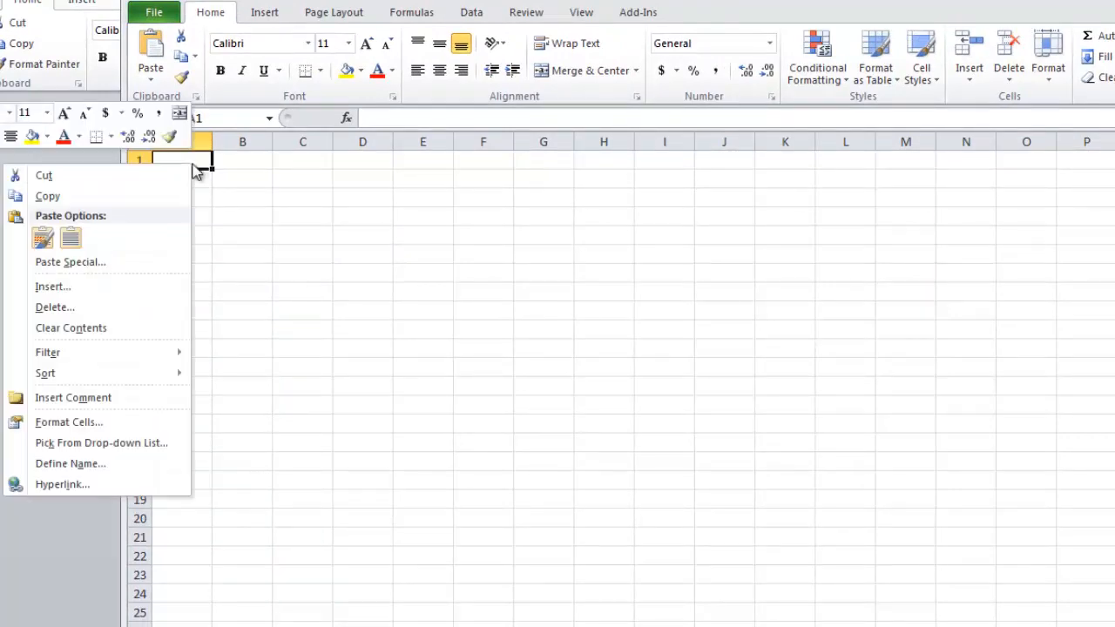
left_click(42, 237)
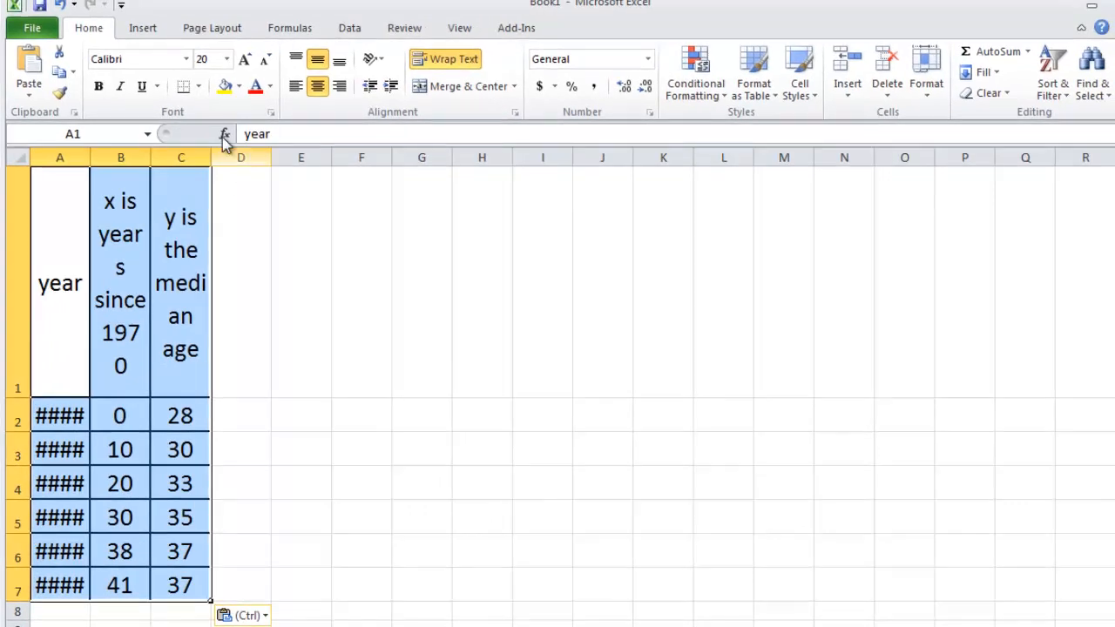
left_click_drag(209, 157, 320, 157)
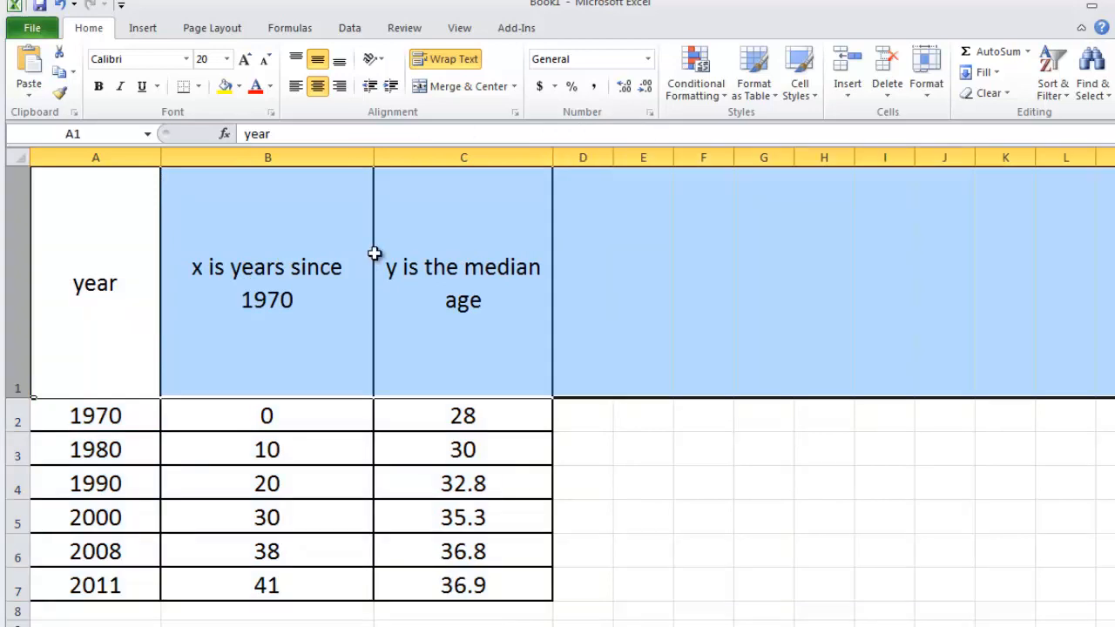
- AutoFit the row heights to their contents via Home > Format
left_click(927, 73)
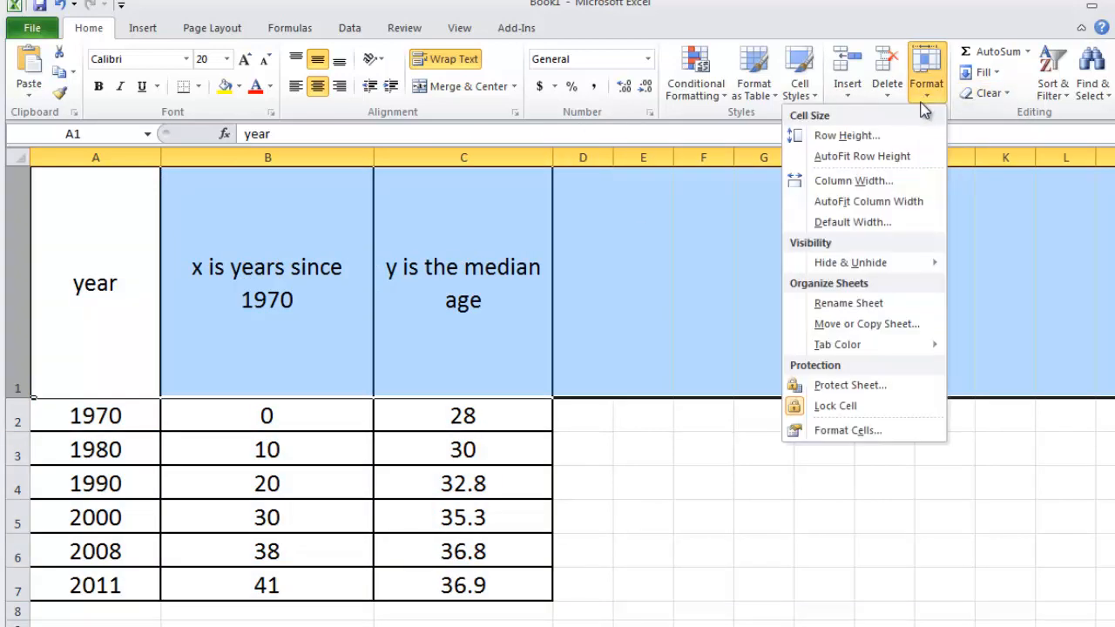
mouse_move(861, 157)
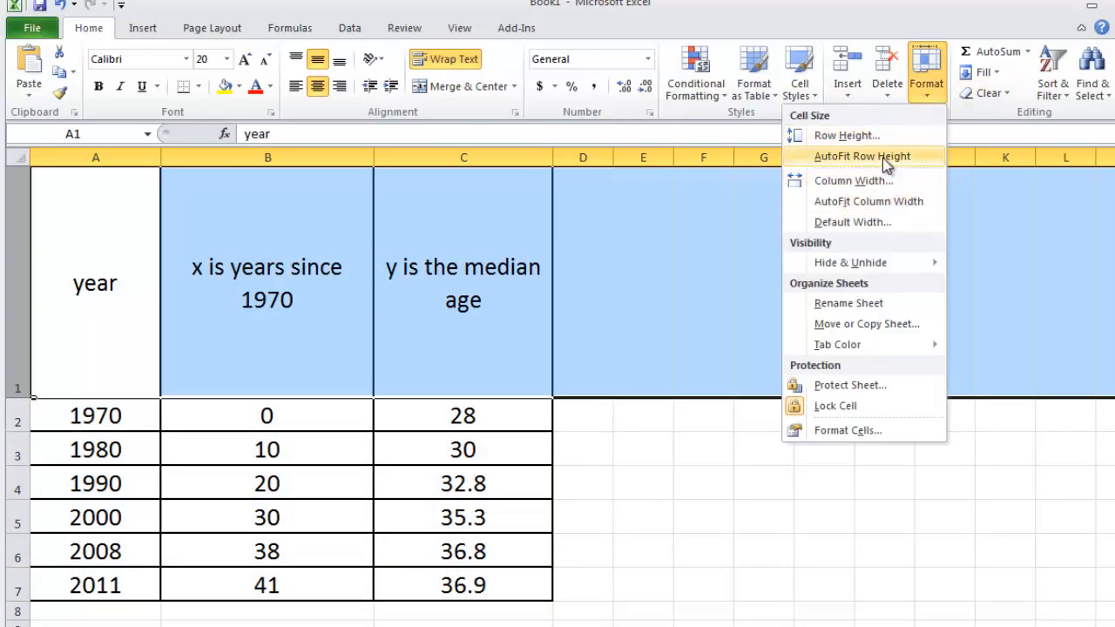
left_click(861, 157)
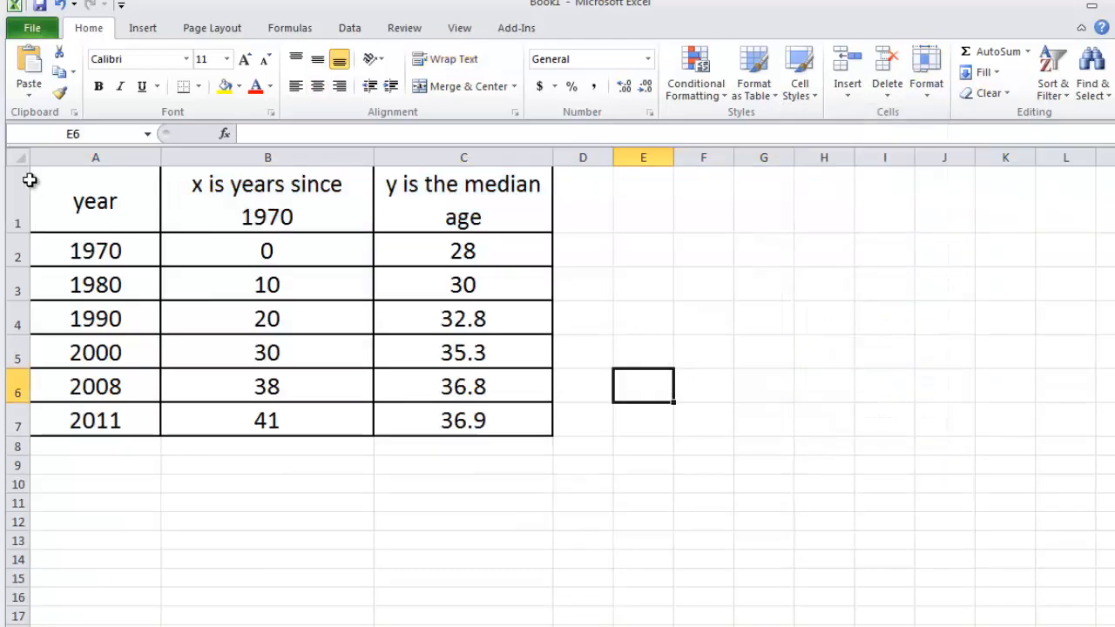
left_click(885, 463)
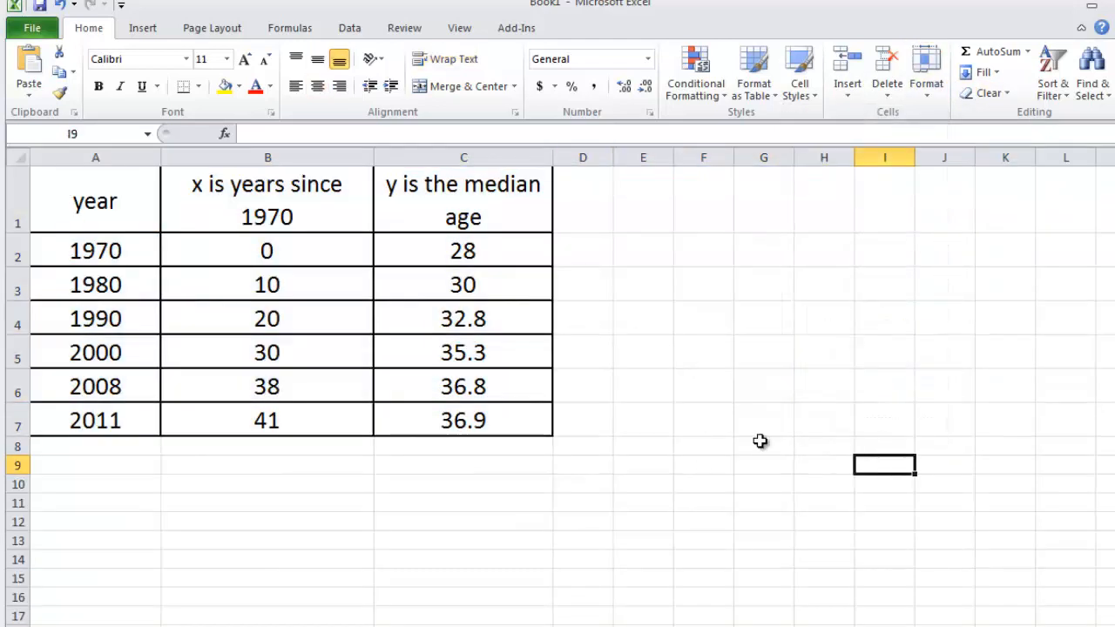
mouse_move(789, 202)
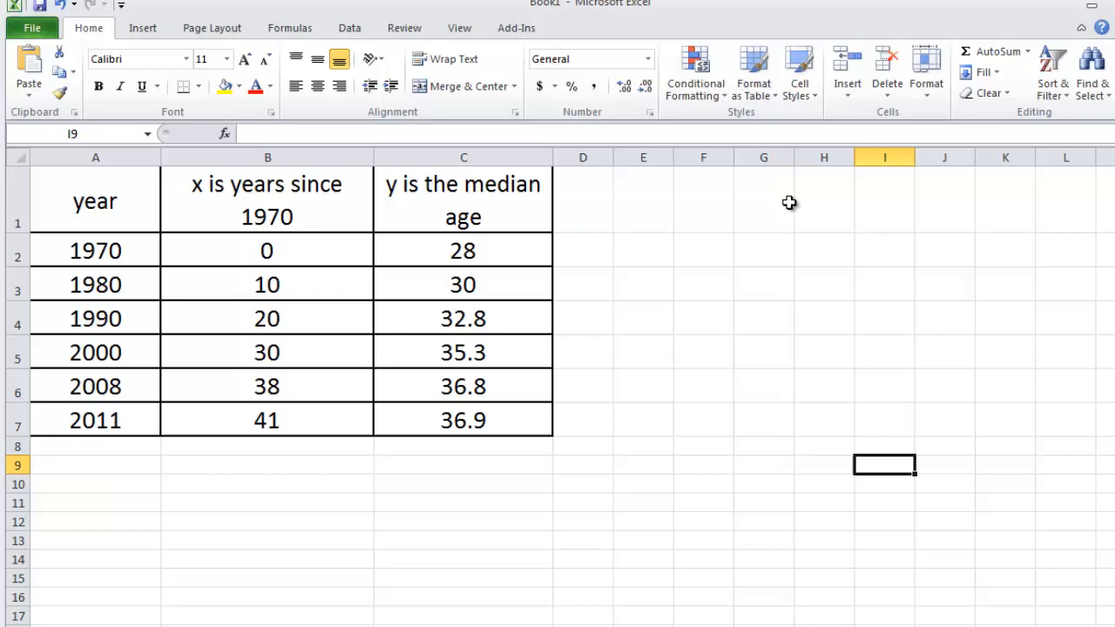
mouse_move(275, 247)
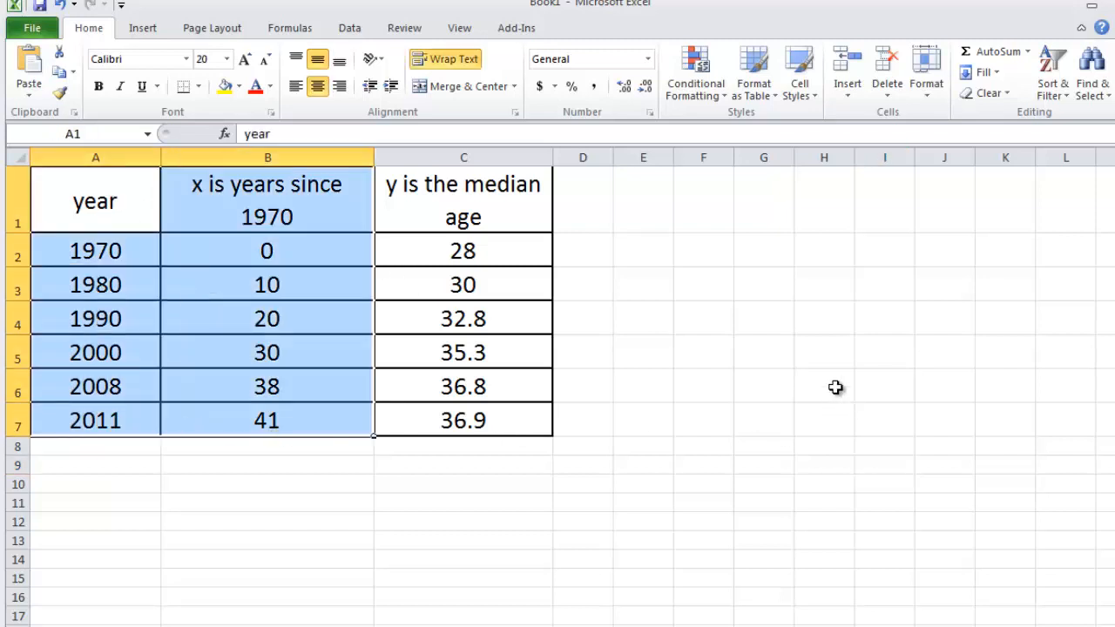
- Select the years-since-1970 values B2:B7 together with the median ages C2:C7 as chart data
left_click(94, 202)
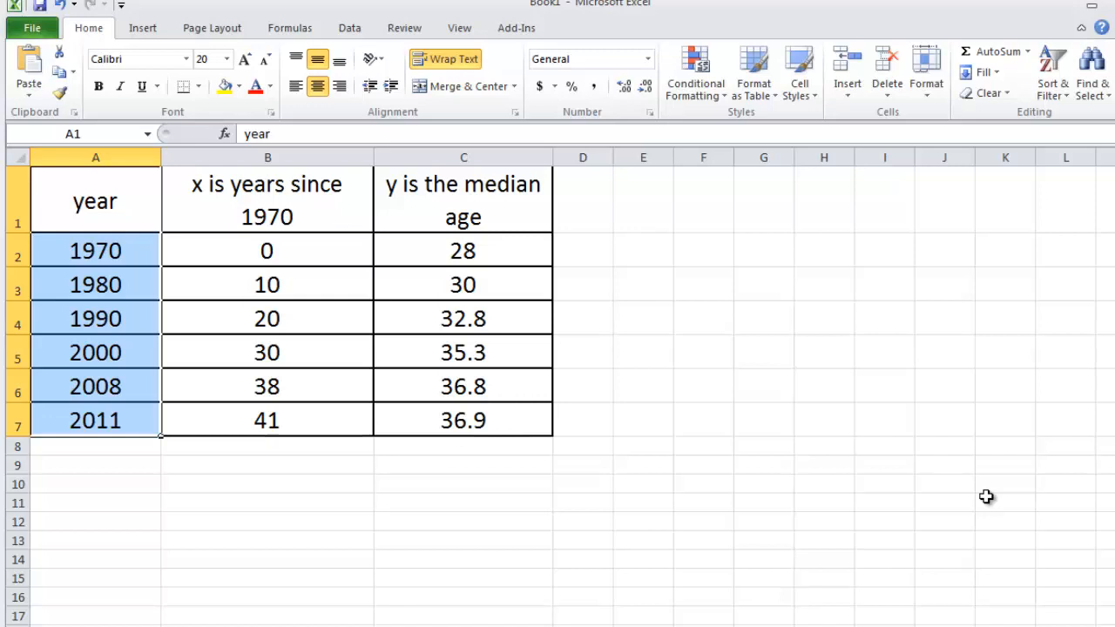
mouse_move(838, 331)
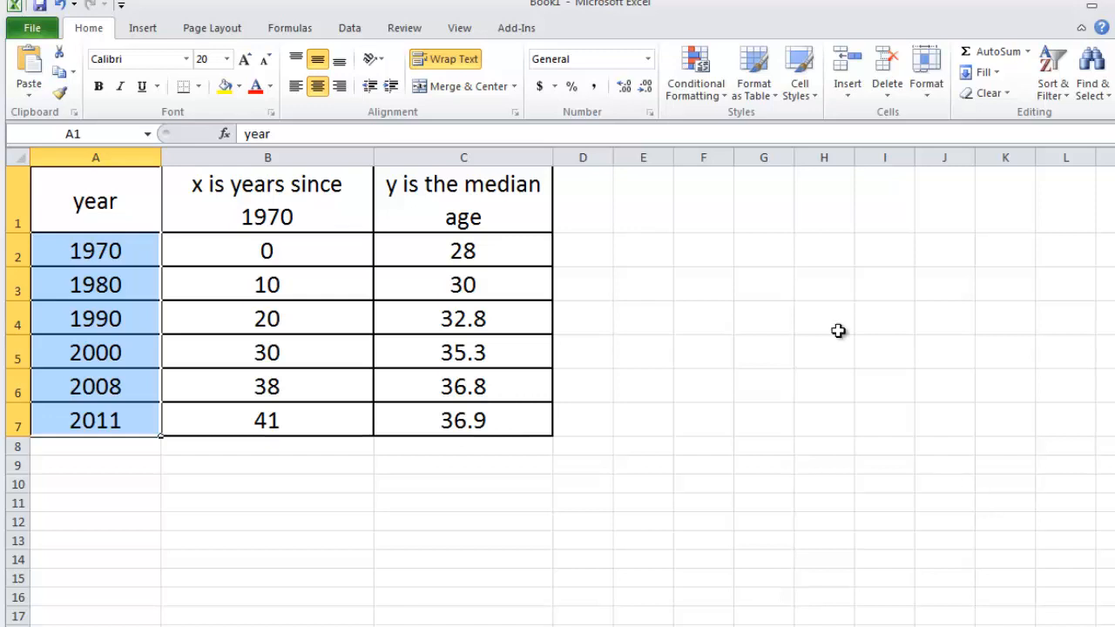
left_click(268, 157)
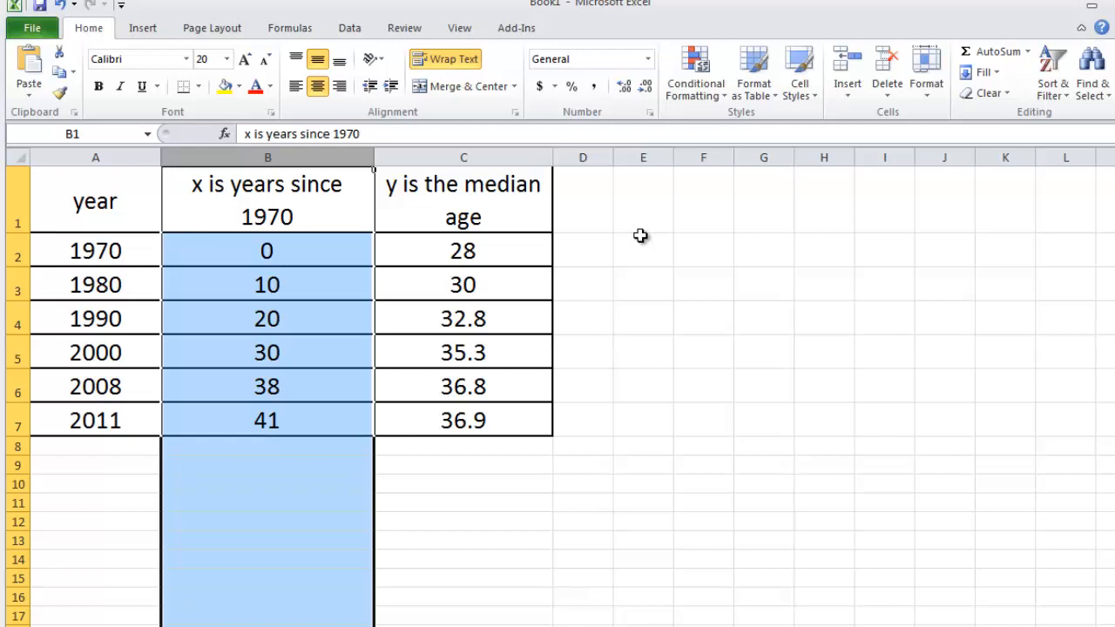
mouse_move(330, 251)
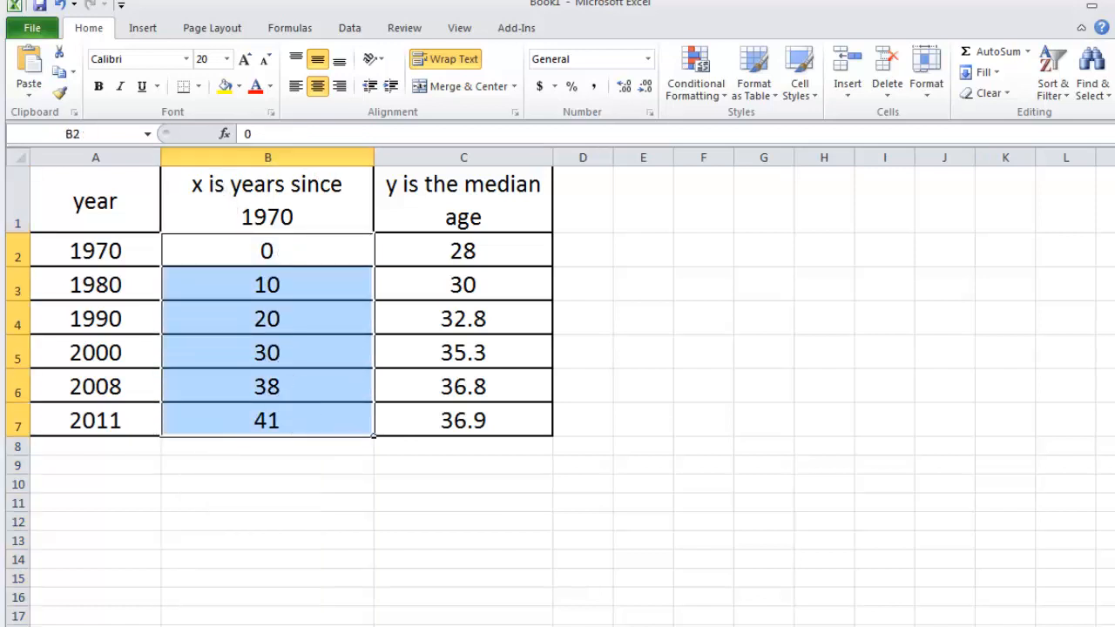
left_click_drag(463, 251, 463, 352)
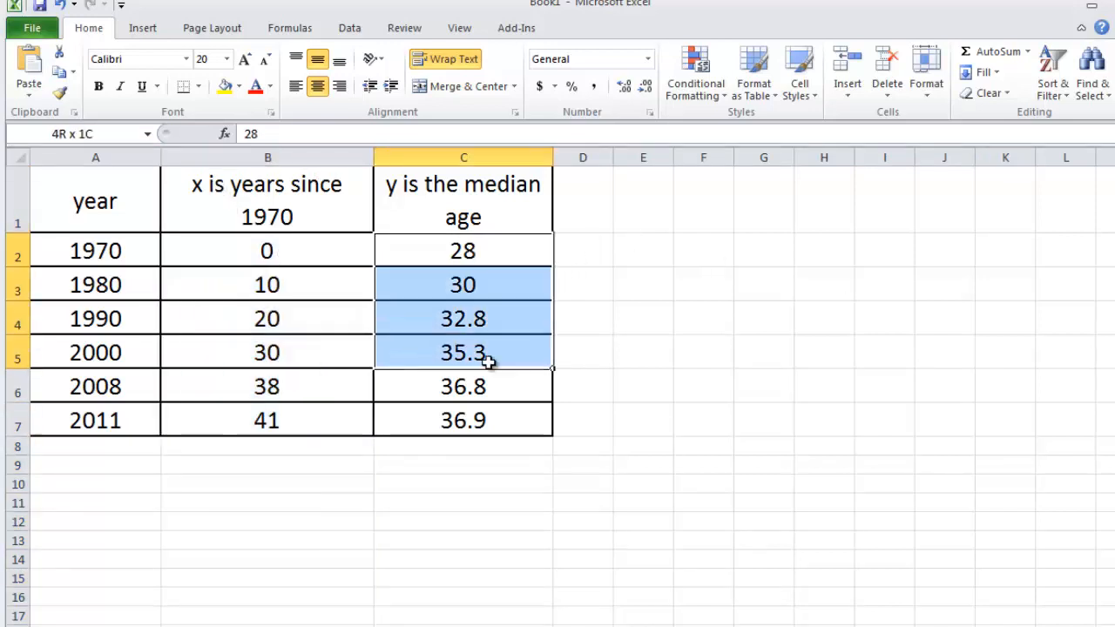
left_click_drag(463, 351, 463, 420)
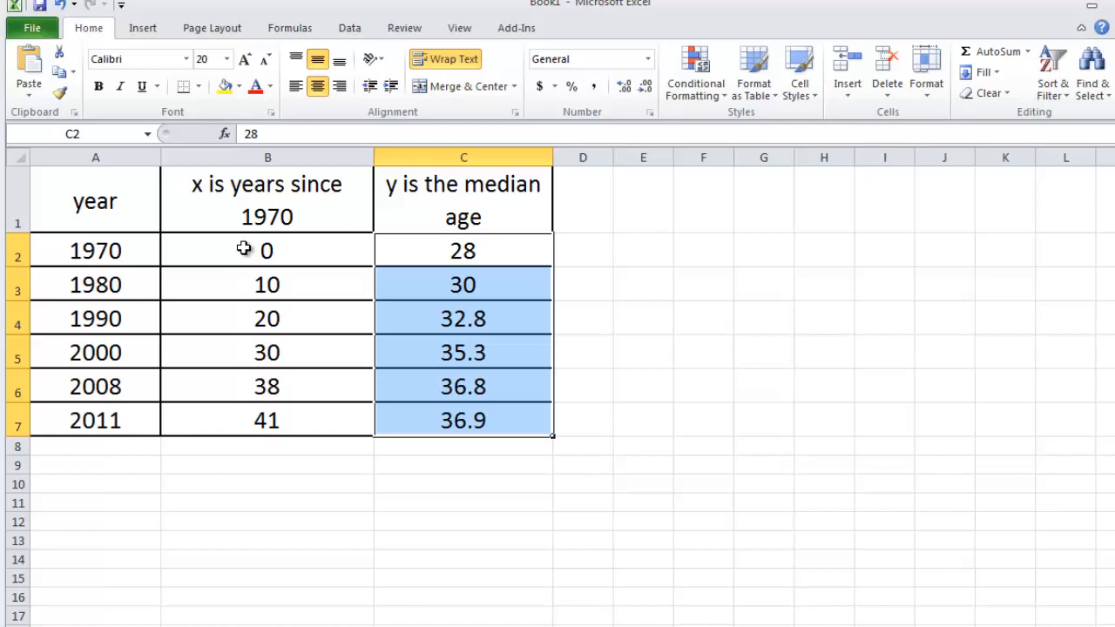
left_click(266, 250)
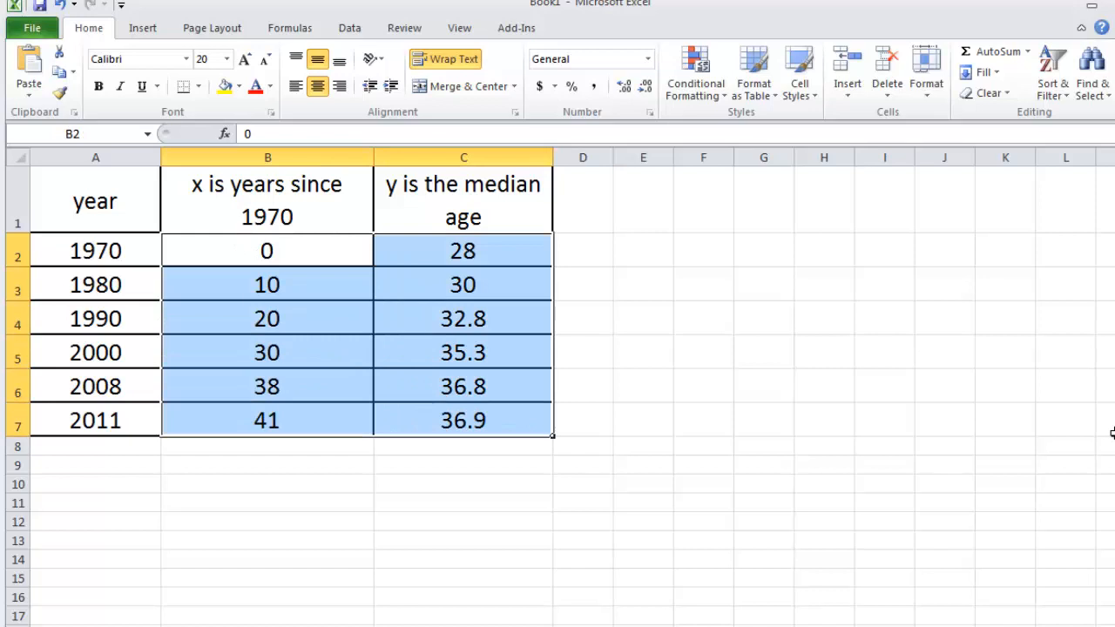
mouse_move(1000, 381)
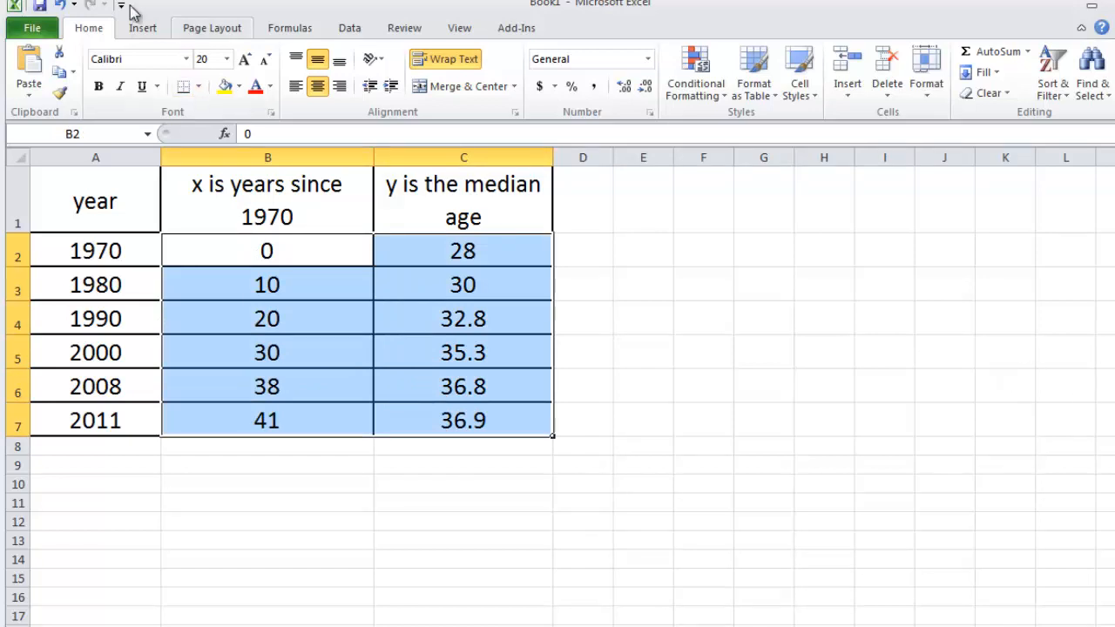
- Insert a Scatter with only Markers chart of median age against years since 1970
left_click(143, 28)
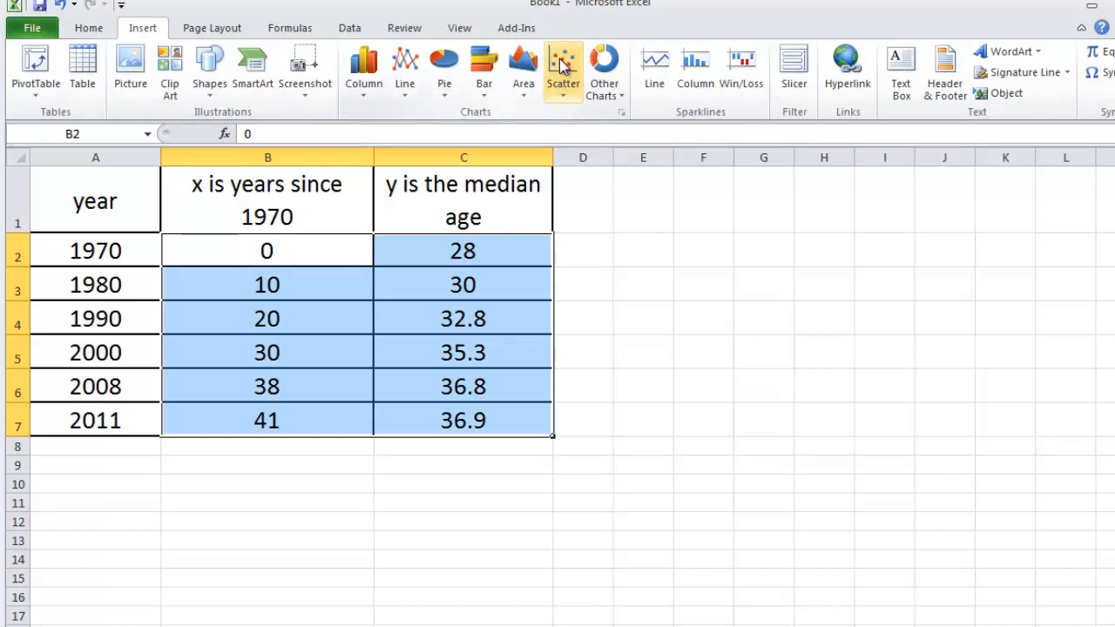
left_click(562, 70)
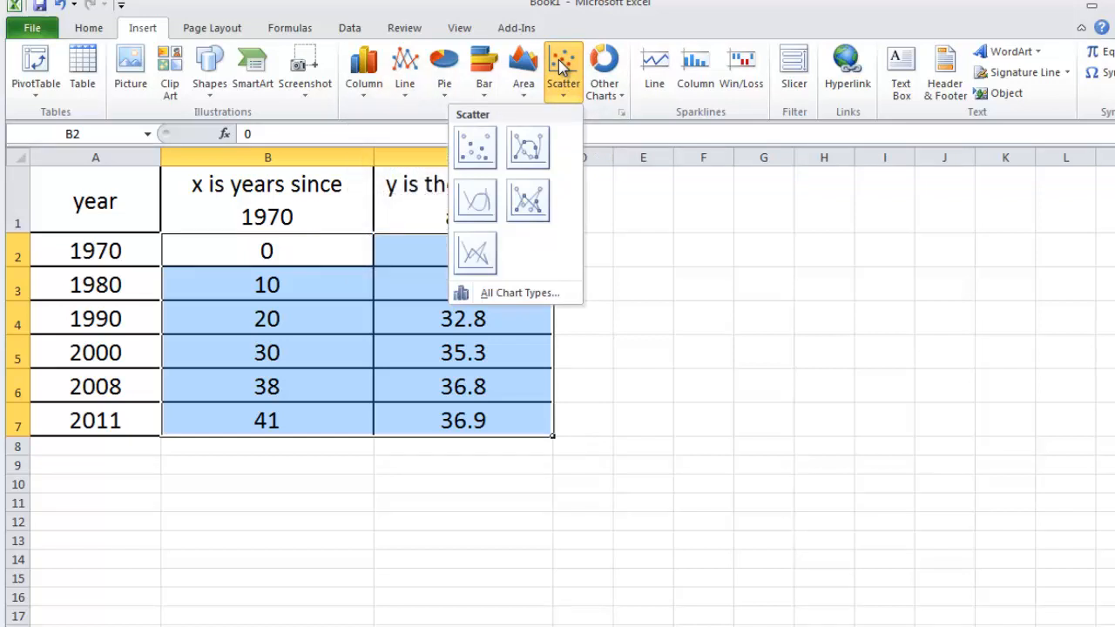
mouse_move(474, 148)
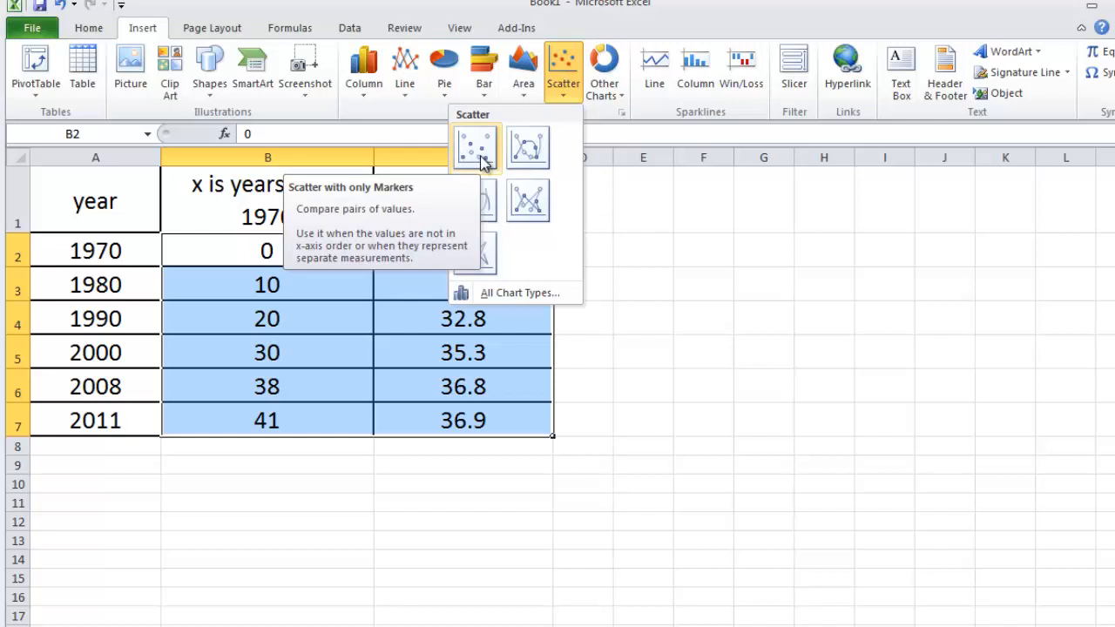
left_click(475, 146)
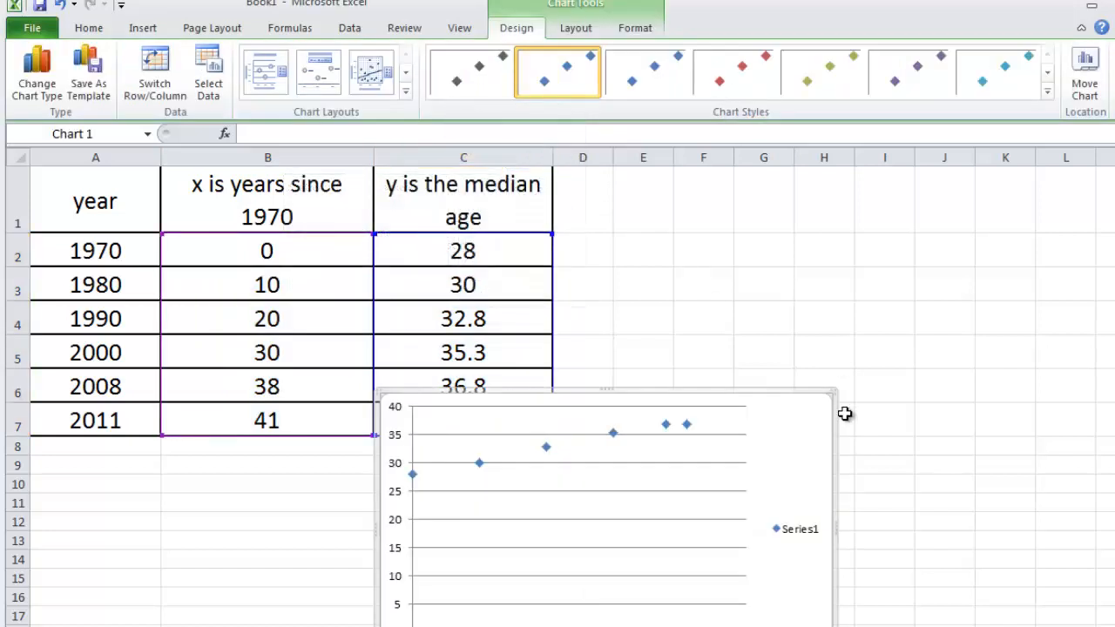
left_click_drag(606, 505, 833, 334)
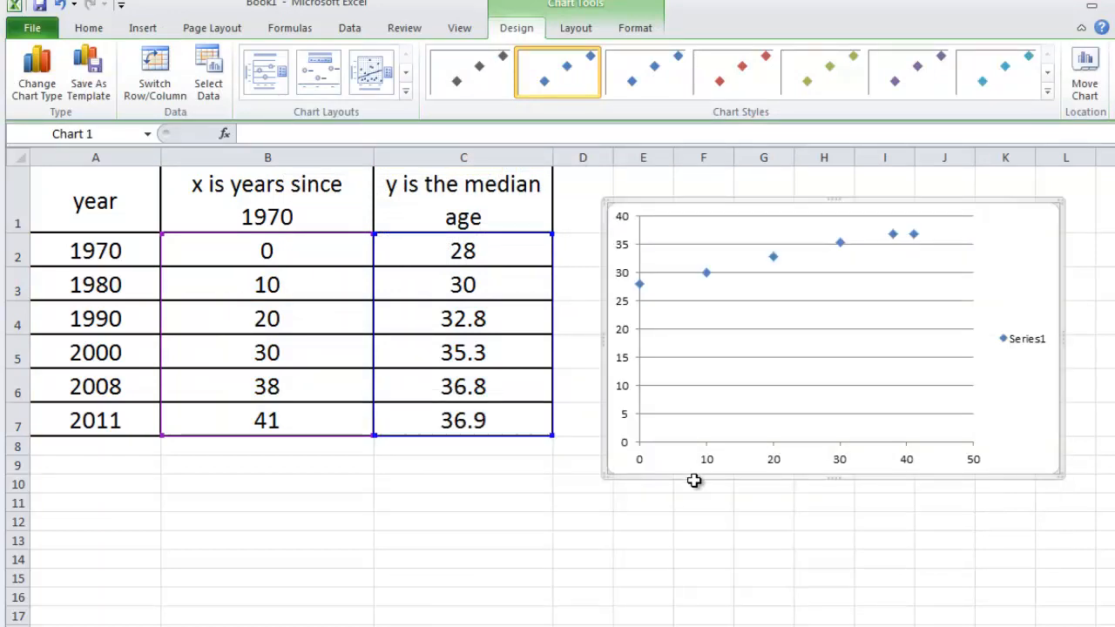
mouse_move(382, 303)
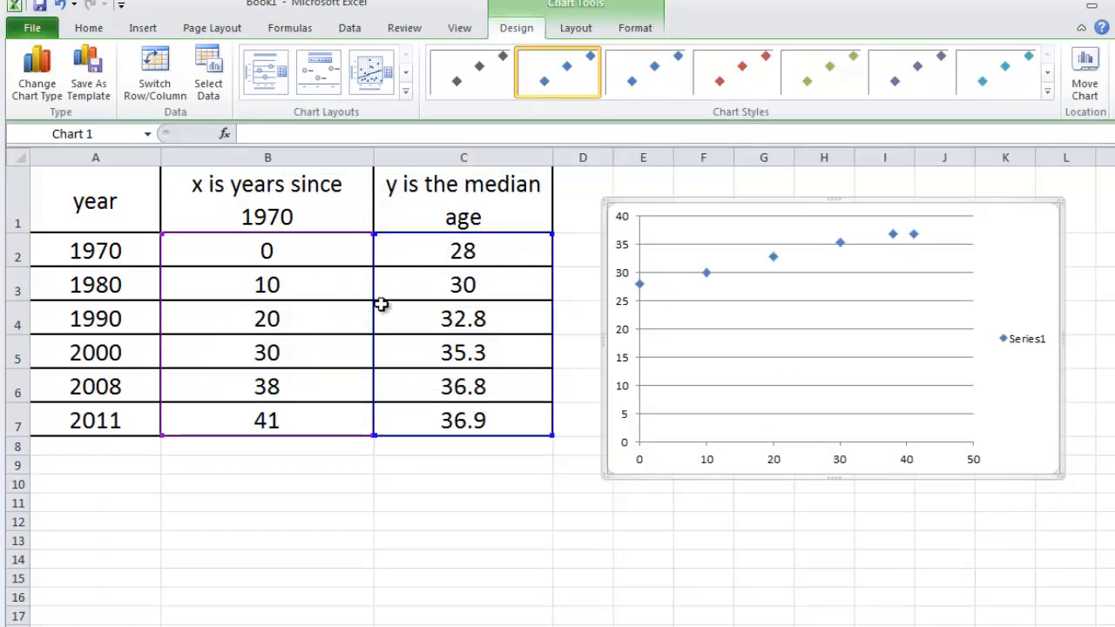
mouse_move(878, 341)
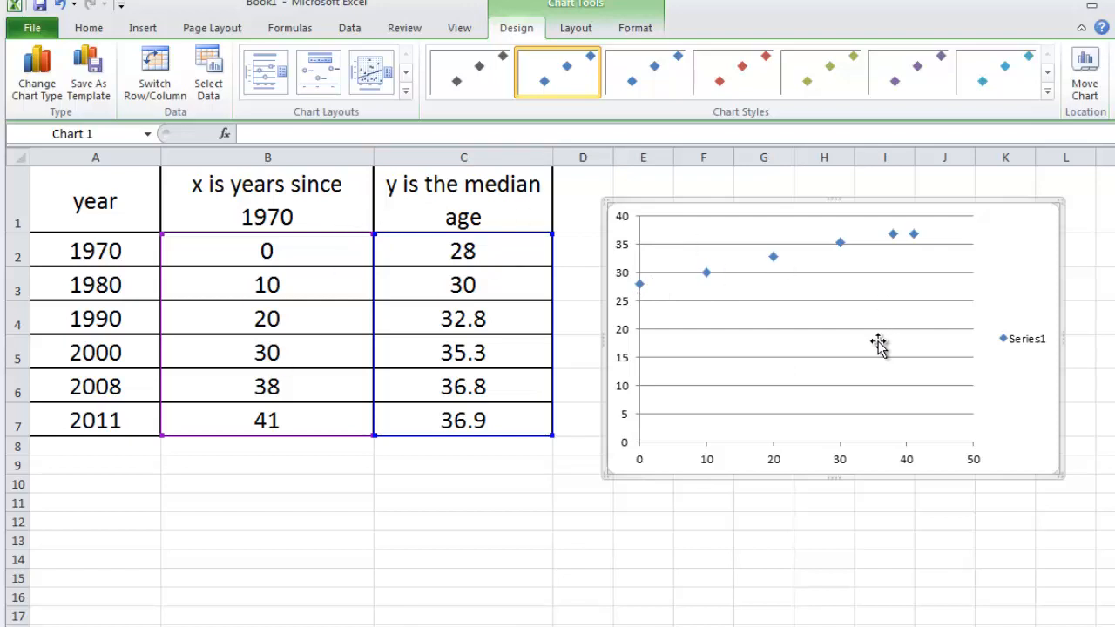
mouse_move(857, 270)
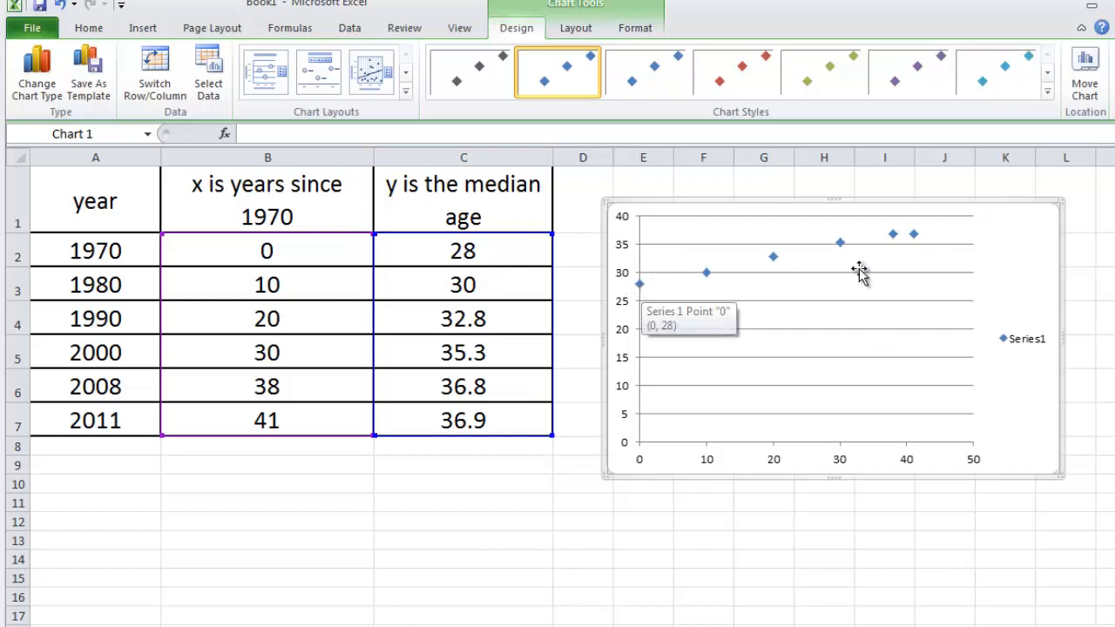
mouse_move(324, 253)
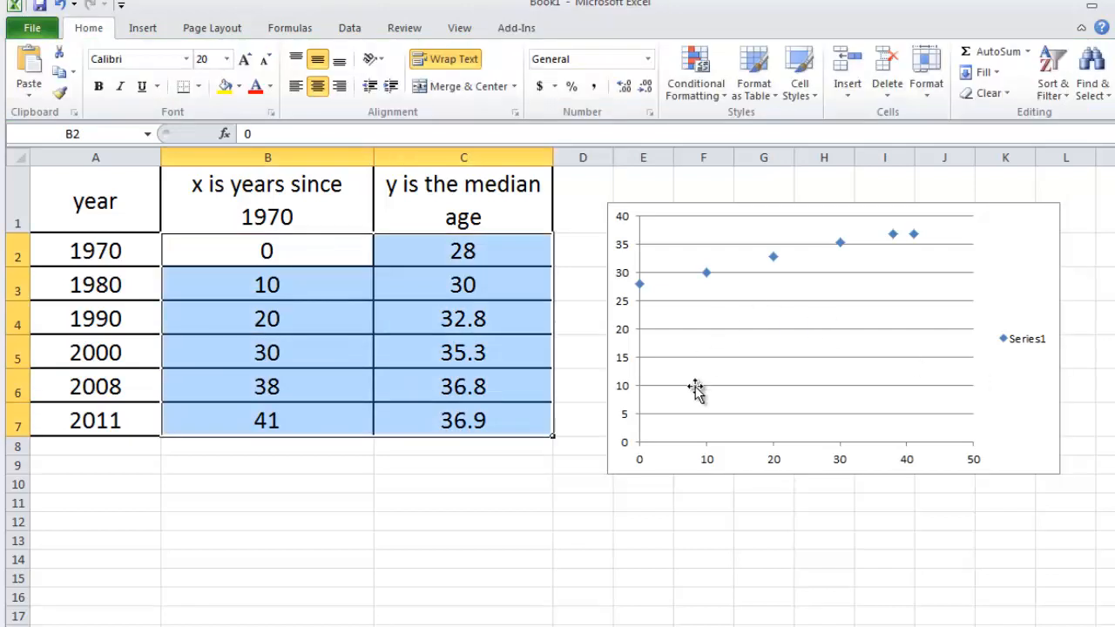
mouse_move(1000, 460)
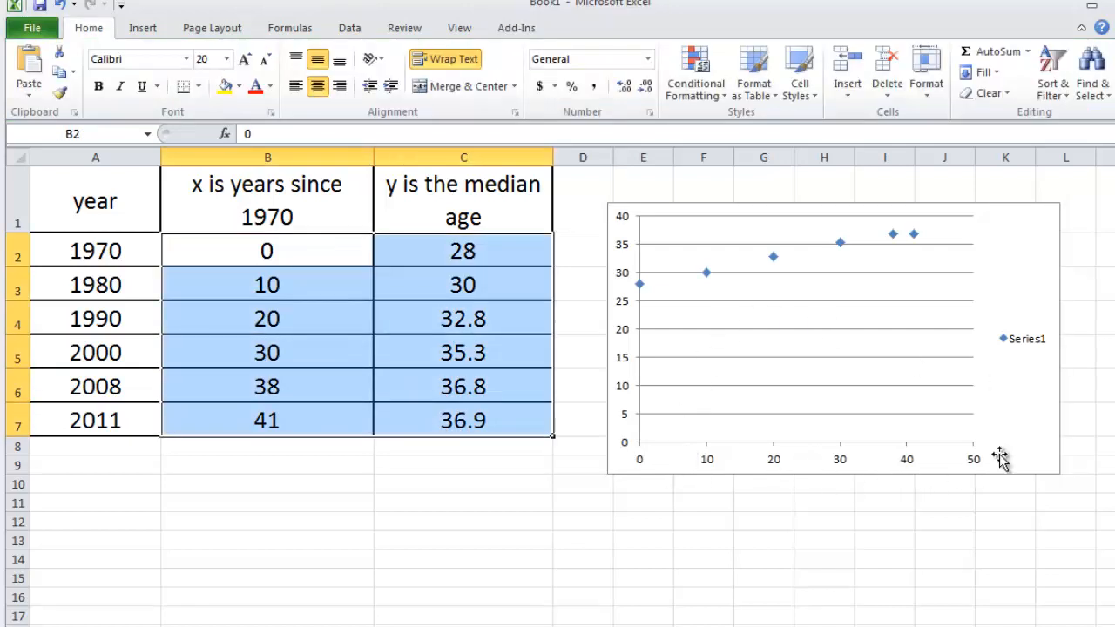
mouse_move(296, 209)
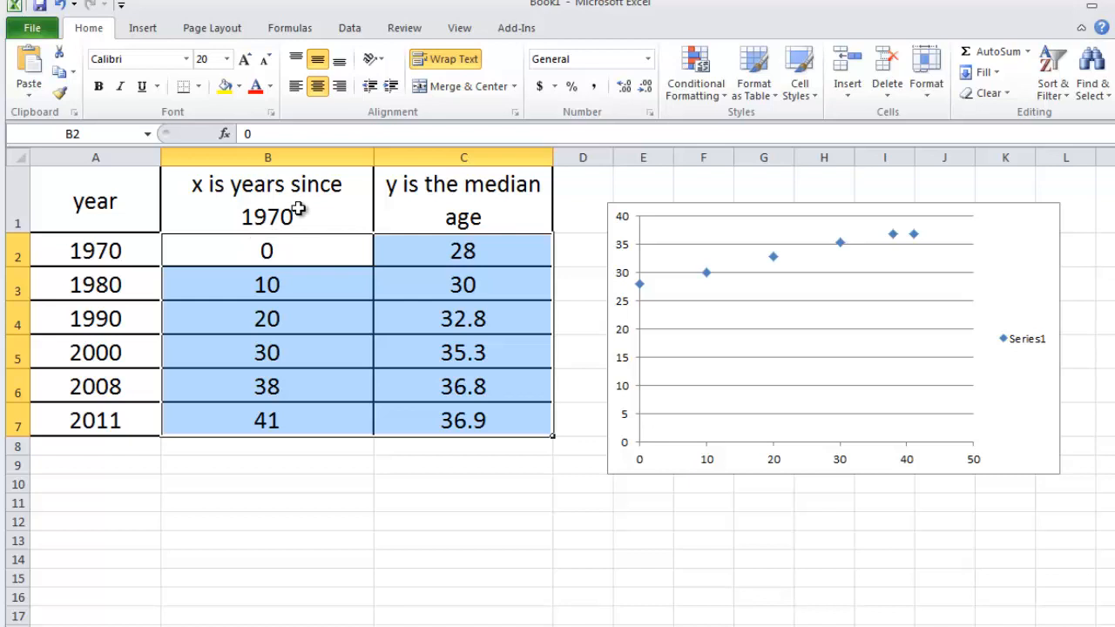
mouse_move(623, 223)
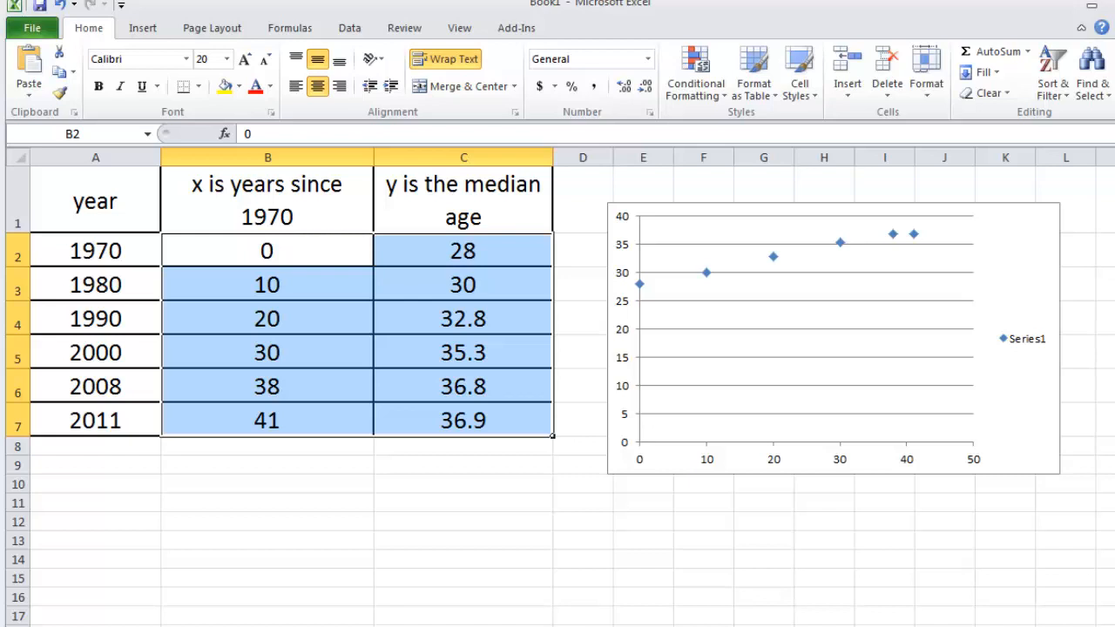
mouse_move(738, 342)
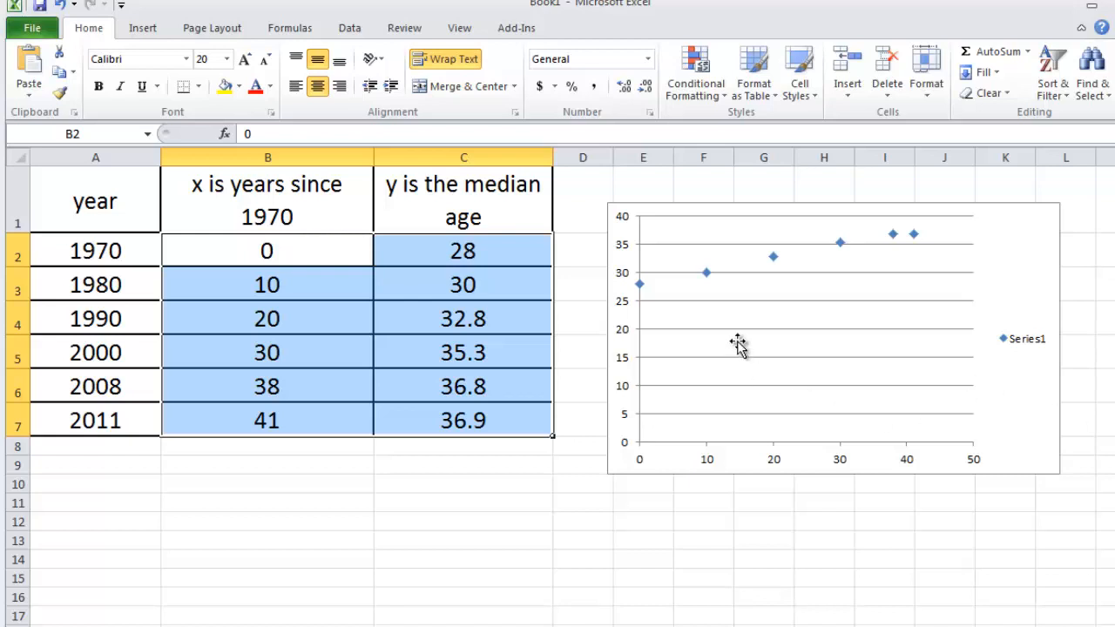
mouse_move(739, 340)
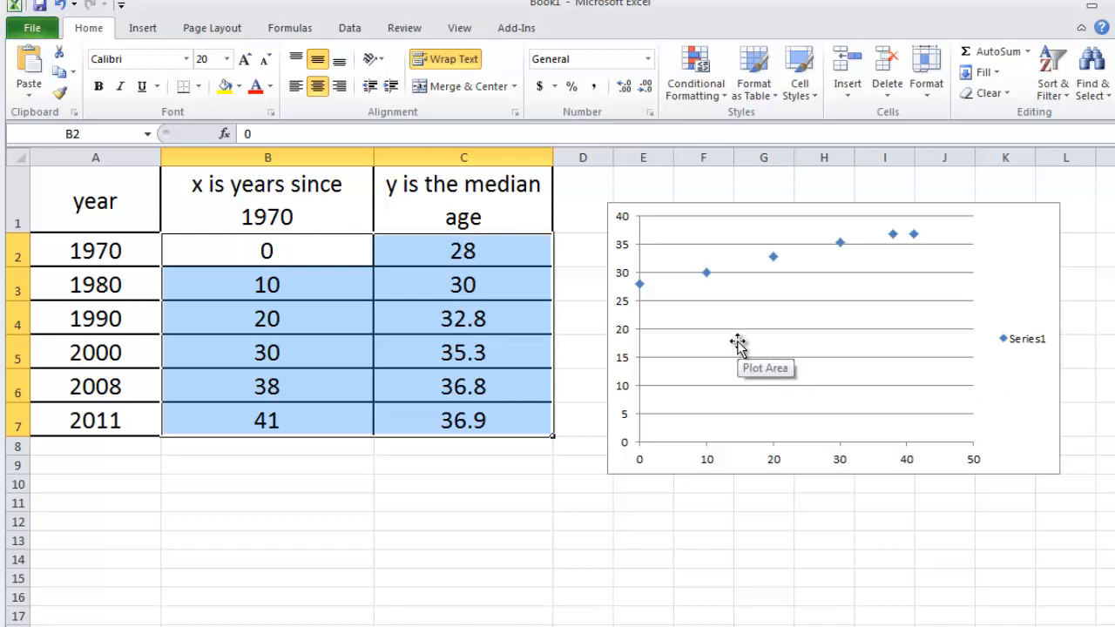
mouse_move(660, 289)
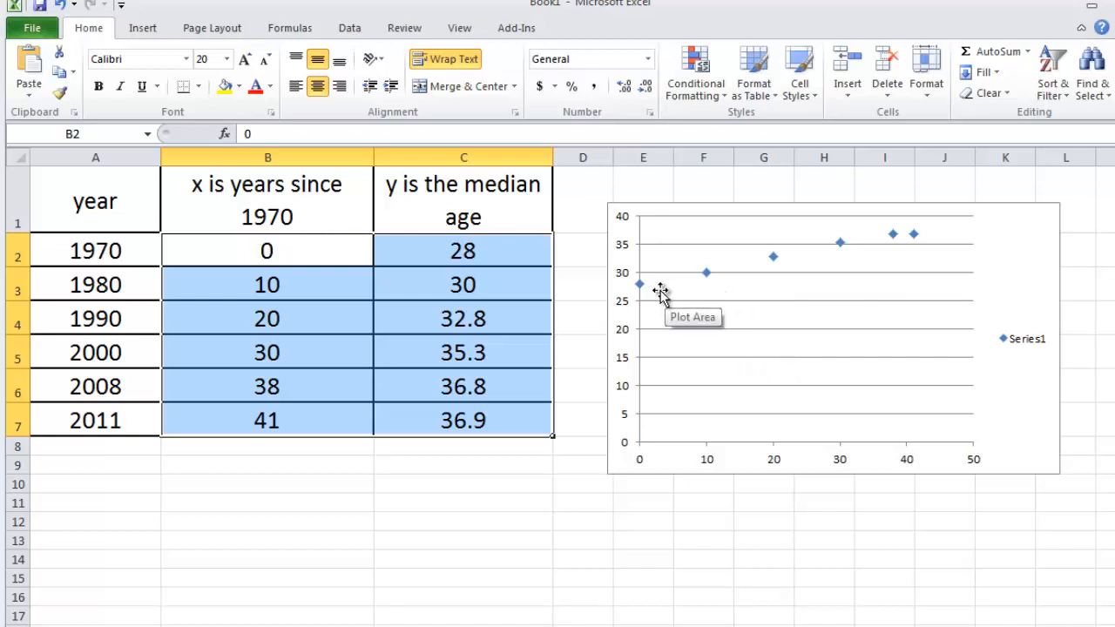
mouse_move(927, 240)
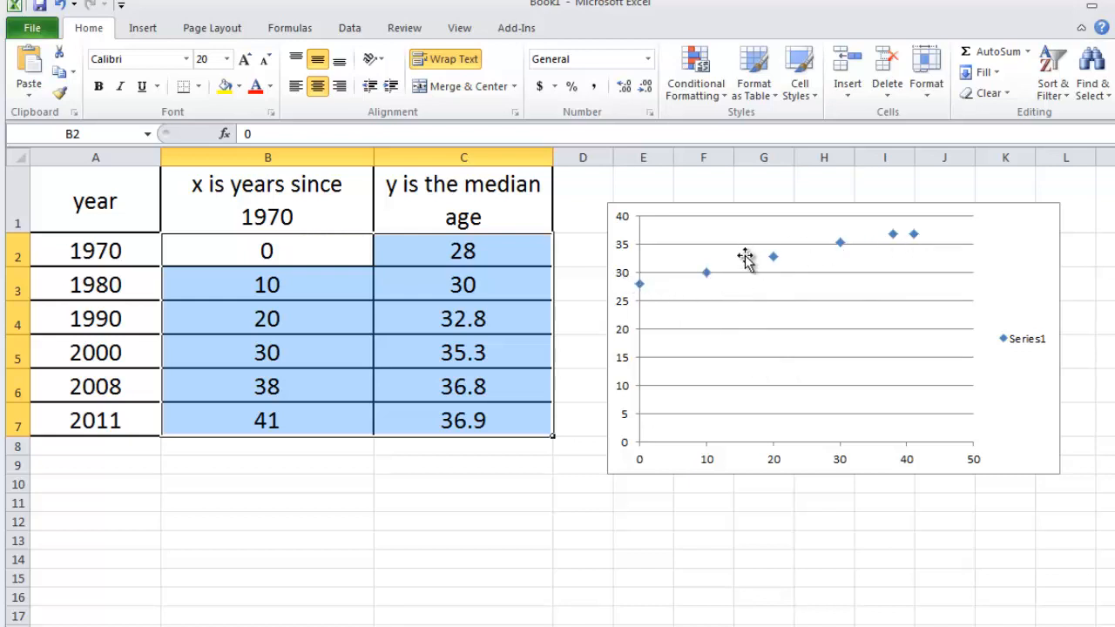
mouse_move(103, 33)
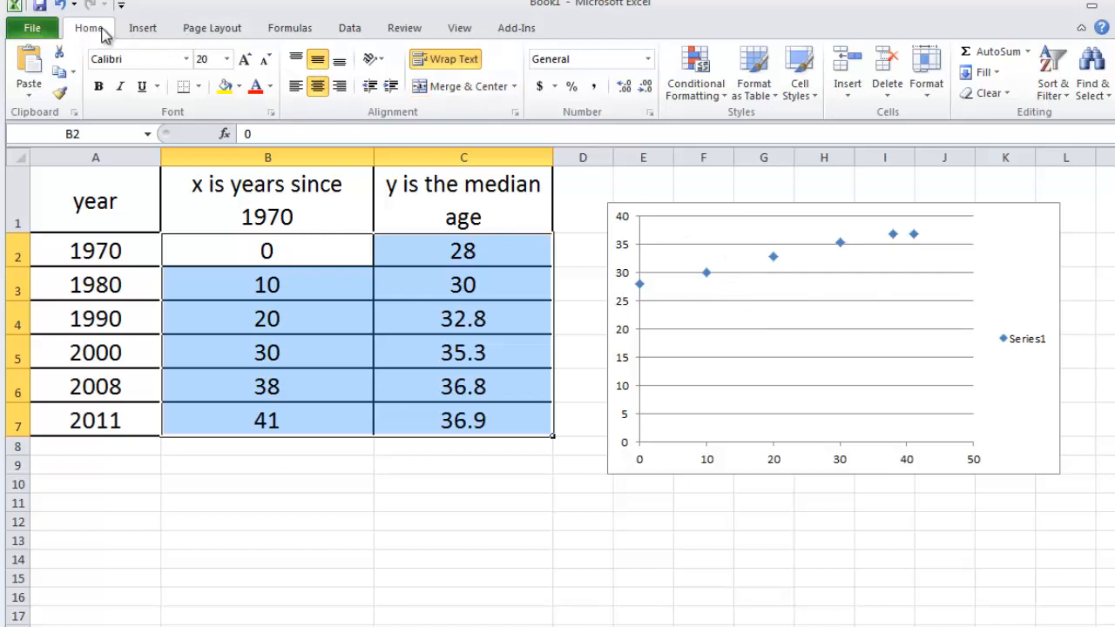
- Apply Chart Layout 3 to add a linear trendline, gridlines and axis-title placeholders
left_click(143, 28)
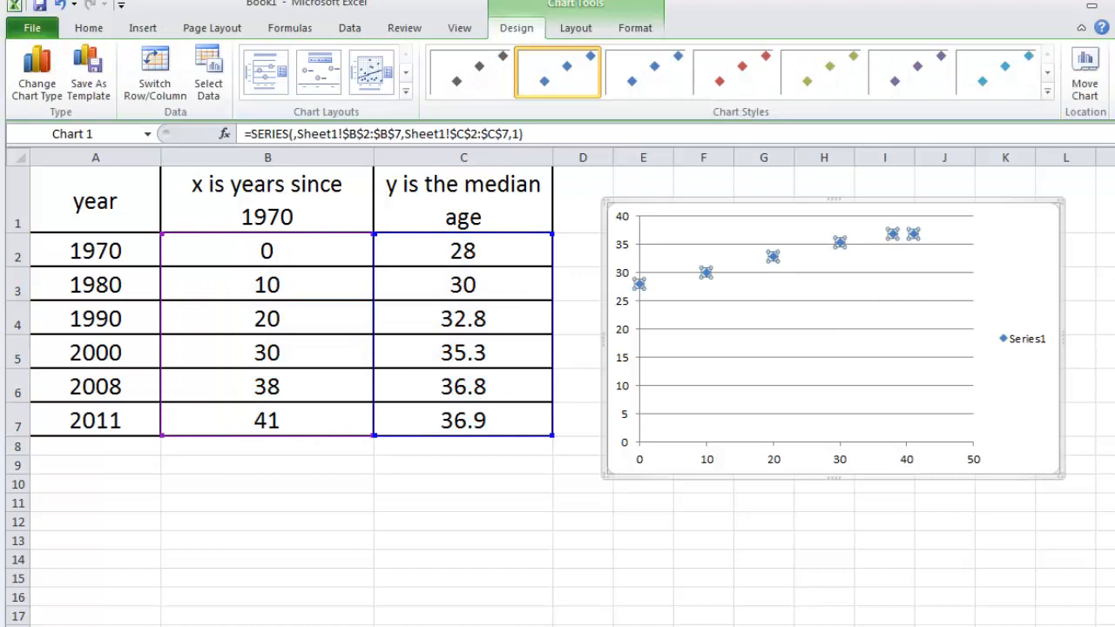
mouse_move(477, 115)
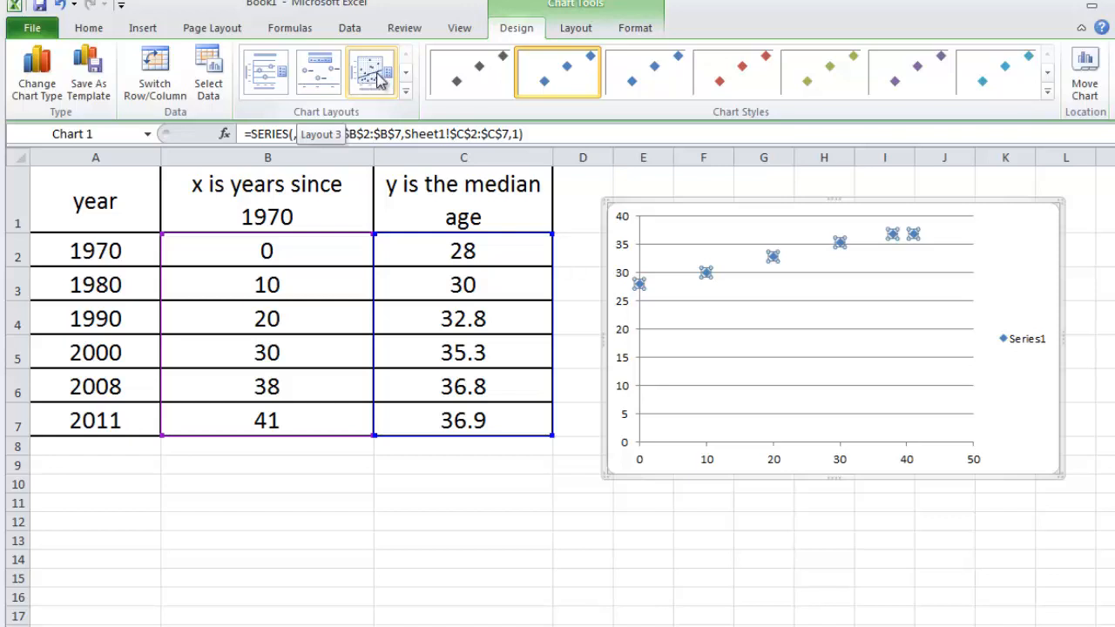
left_click(370, 71)
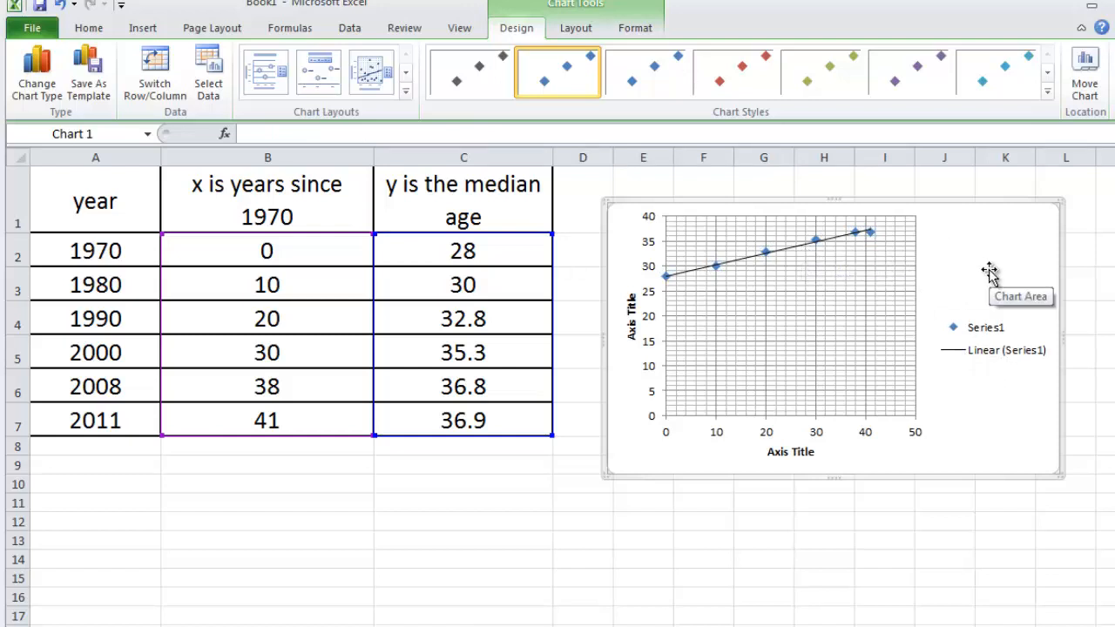
mouse_move(739, 245)
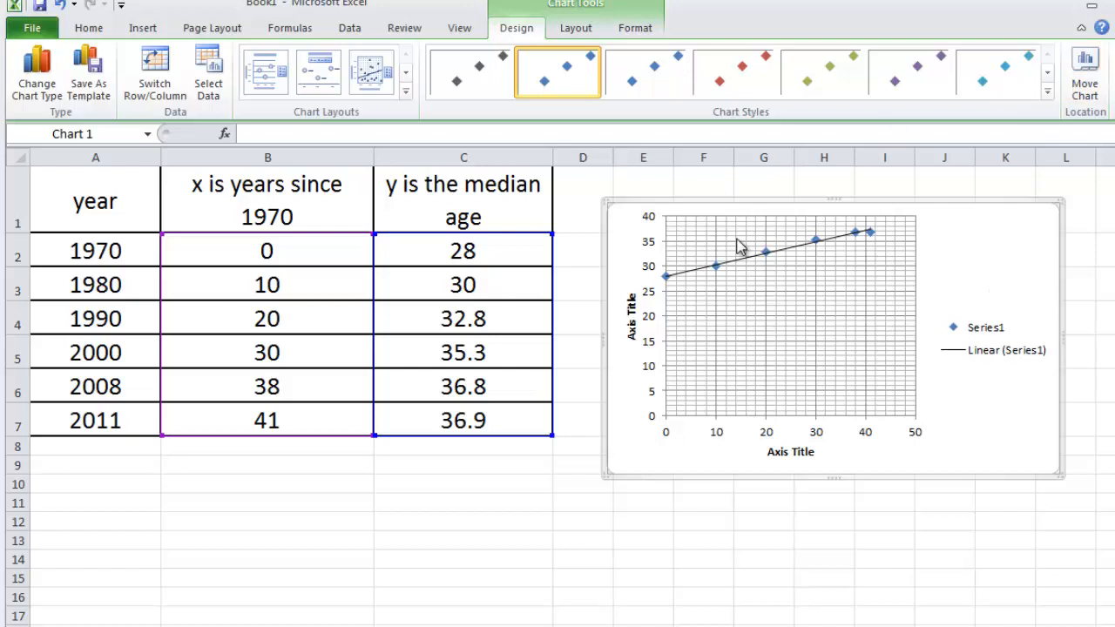
mouse_move(1045, 275)
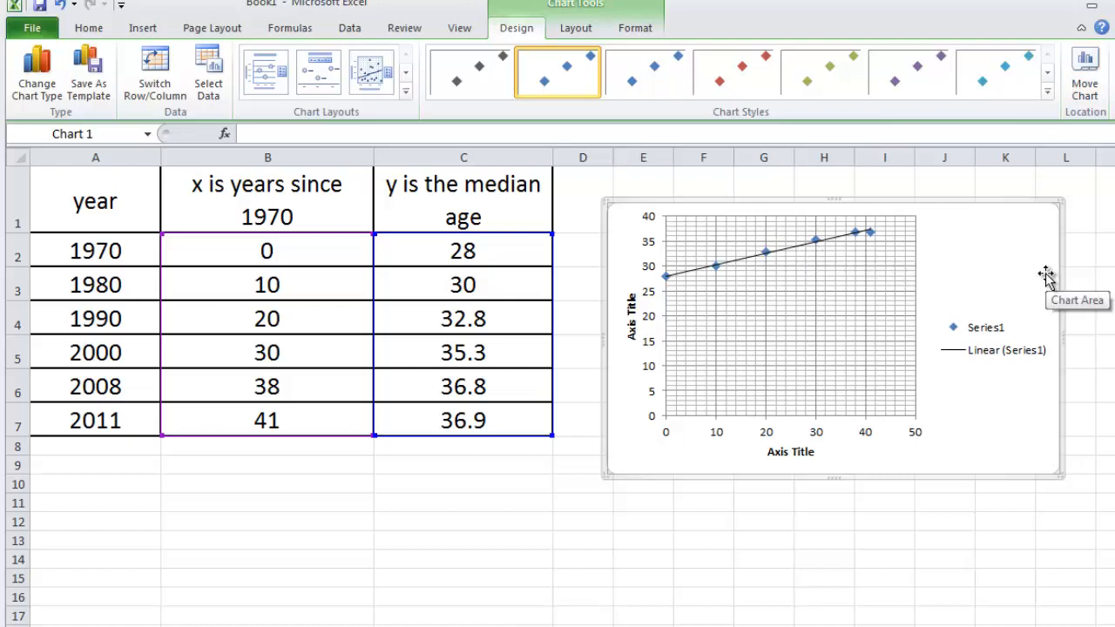
mouse_move(833, 230)
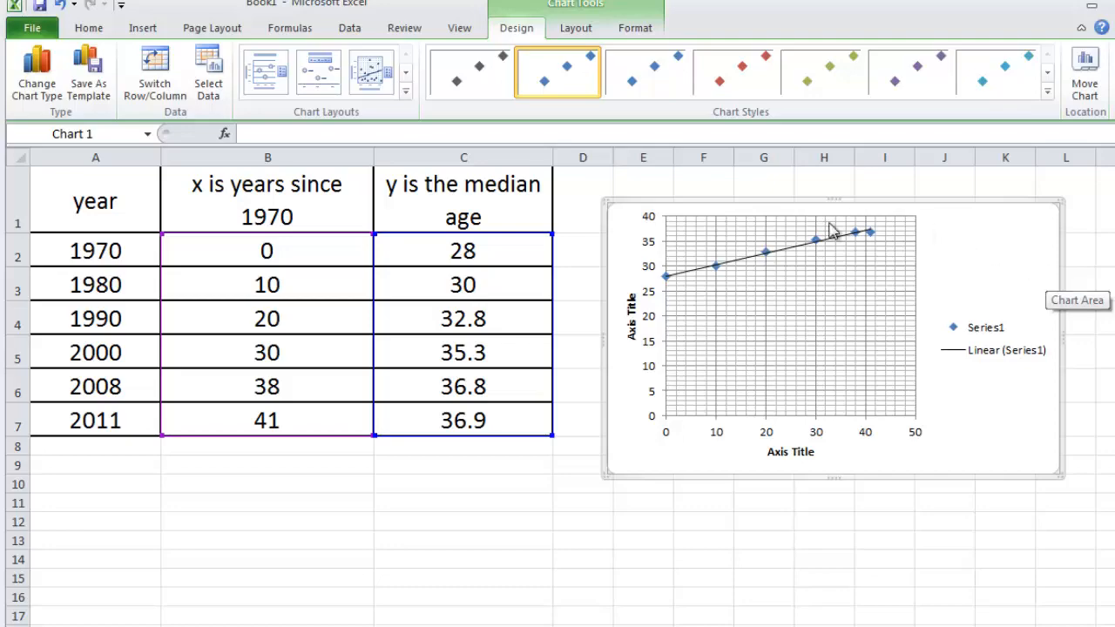
mouse_move(794, 257)
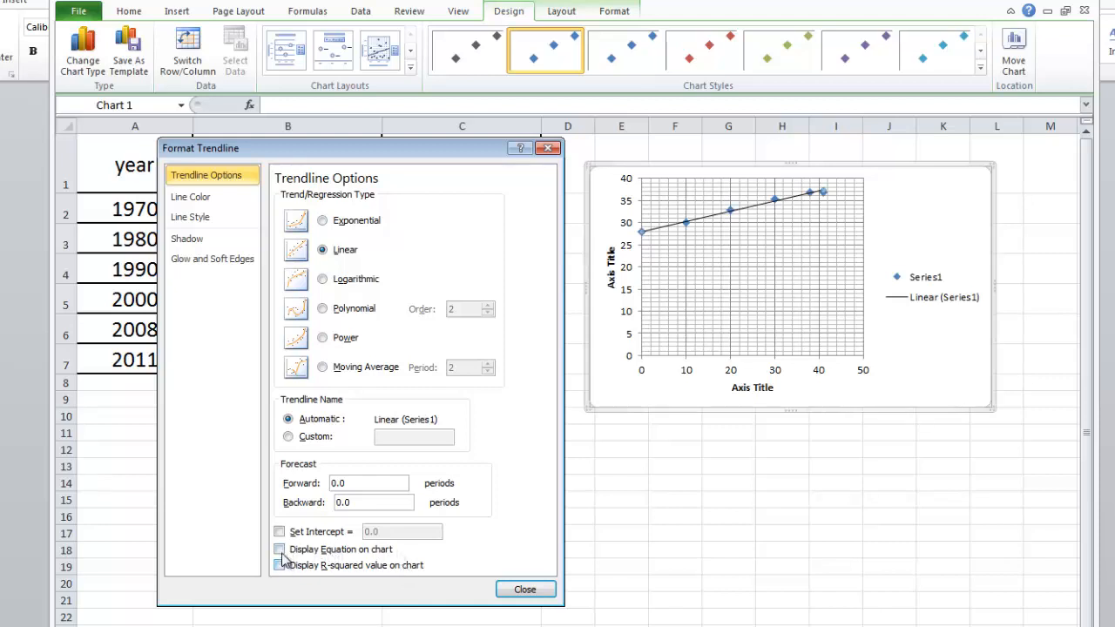
- Turn on Display Equation on chart so y = 0.2281x + 28.016 appears on the trendline
left_click(279, 564)
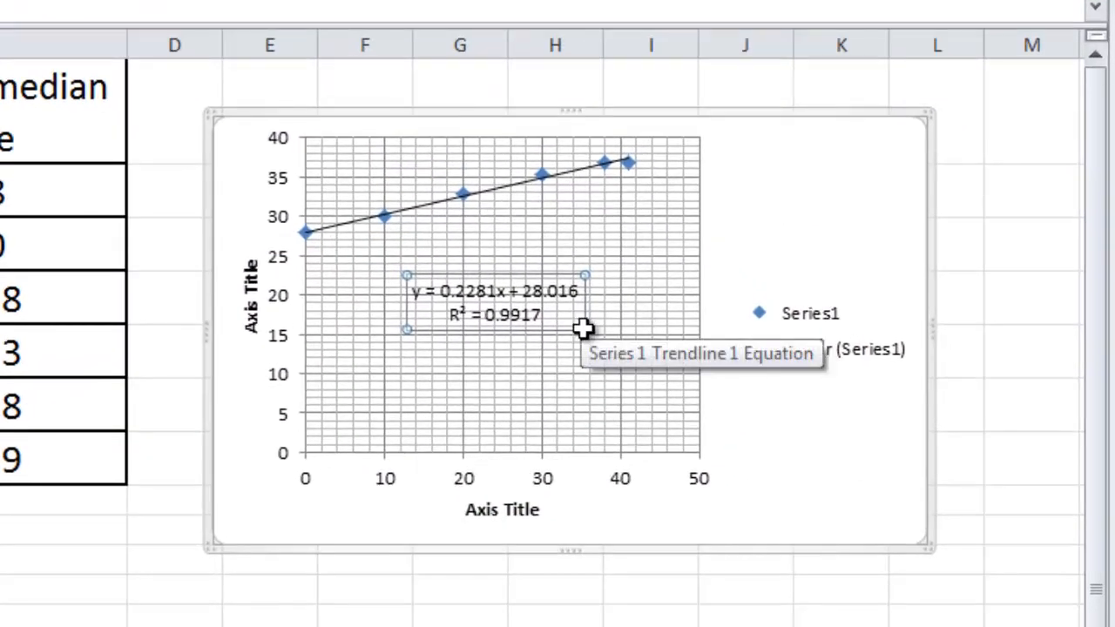
mouse_move(584, 329)
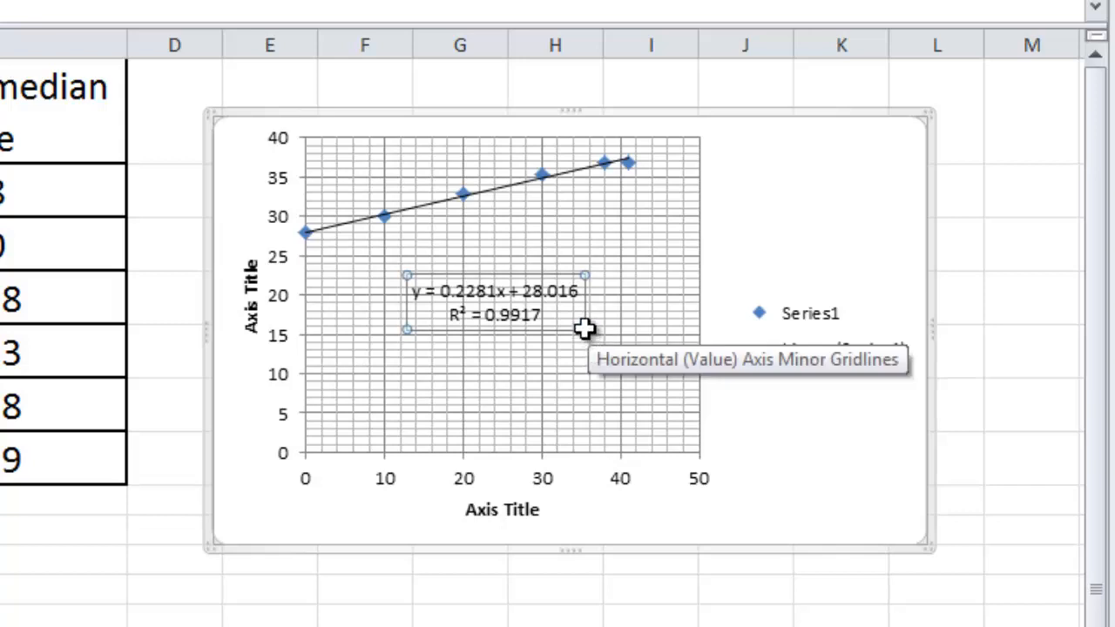
mouse_move(410, 300)
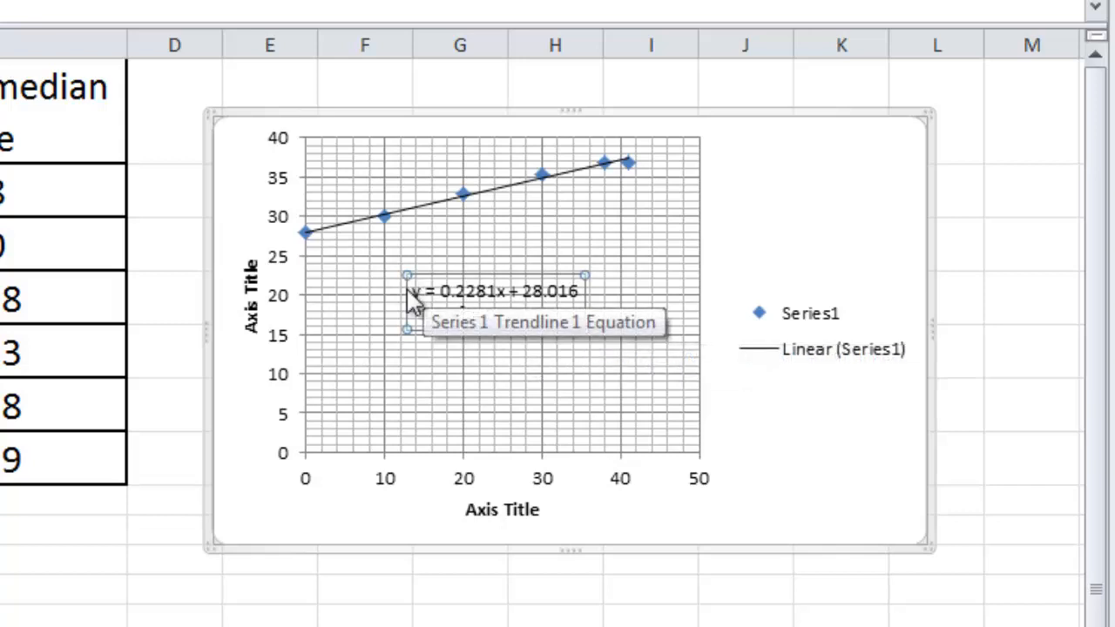
- Select the trendline's equation and R² label on the chart
left_click(492, 291)
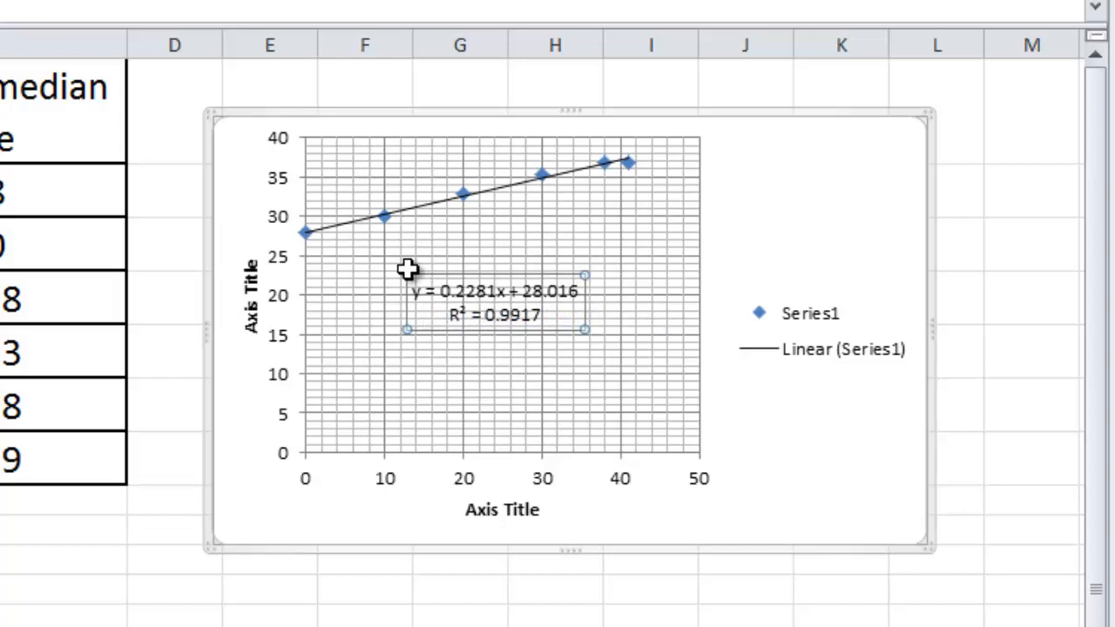
mouse_move(491, 288)
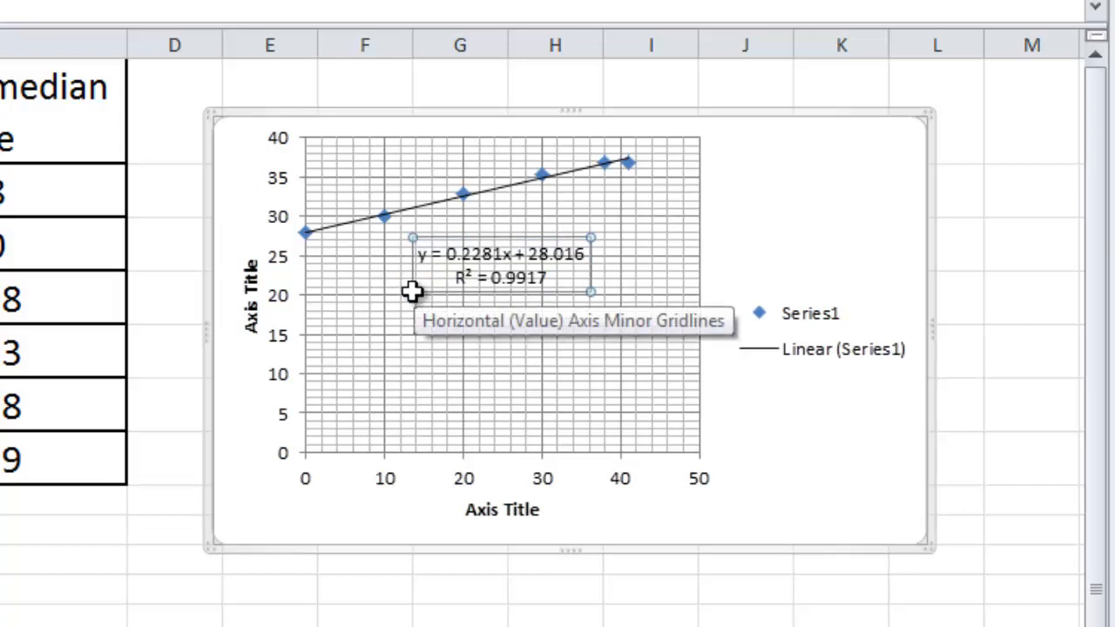
mouse_move(509, 328)
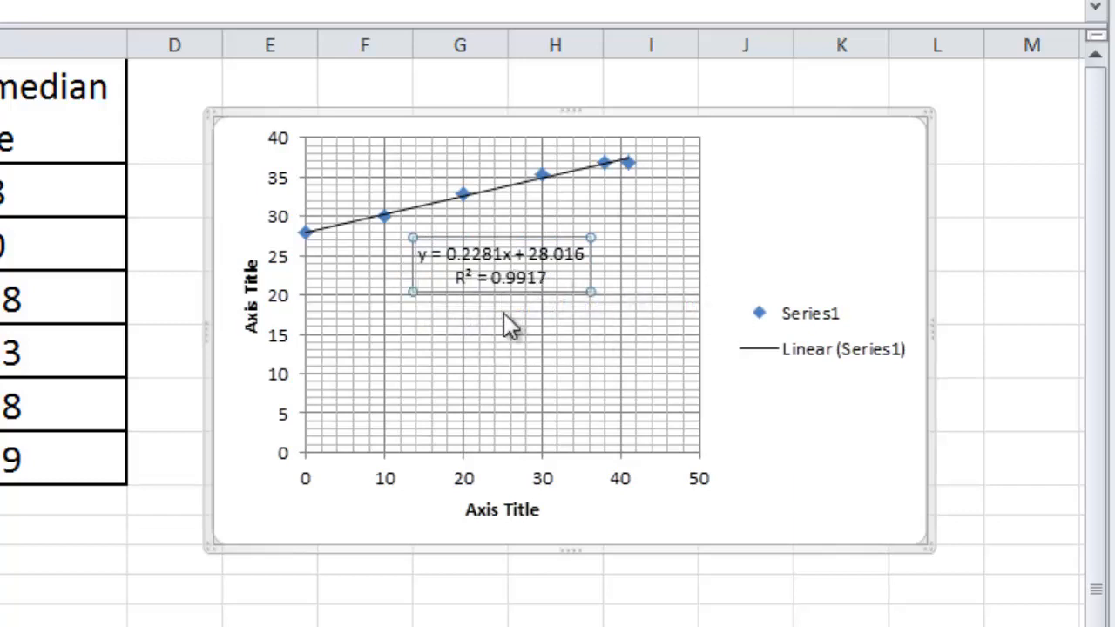
mouse_move(602, 381)
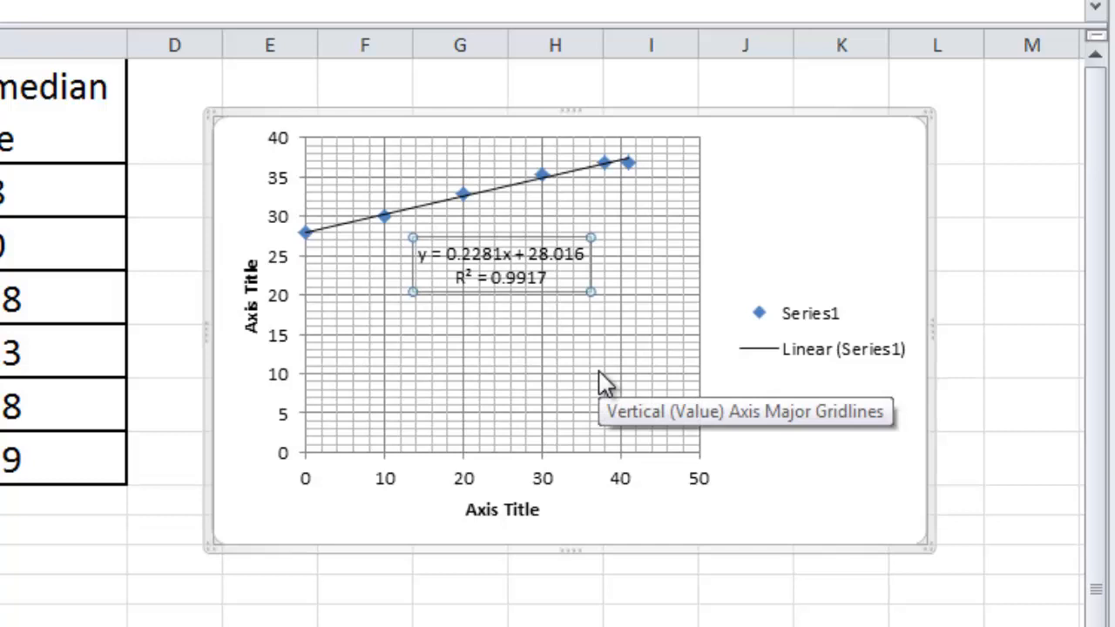
mouse_move(422, 223)
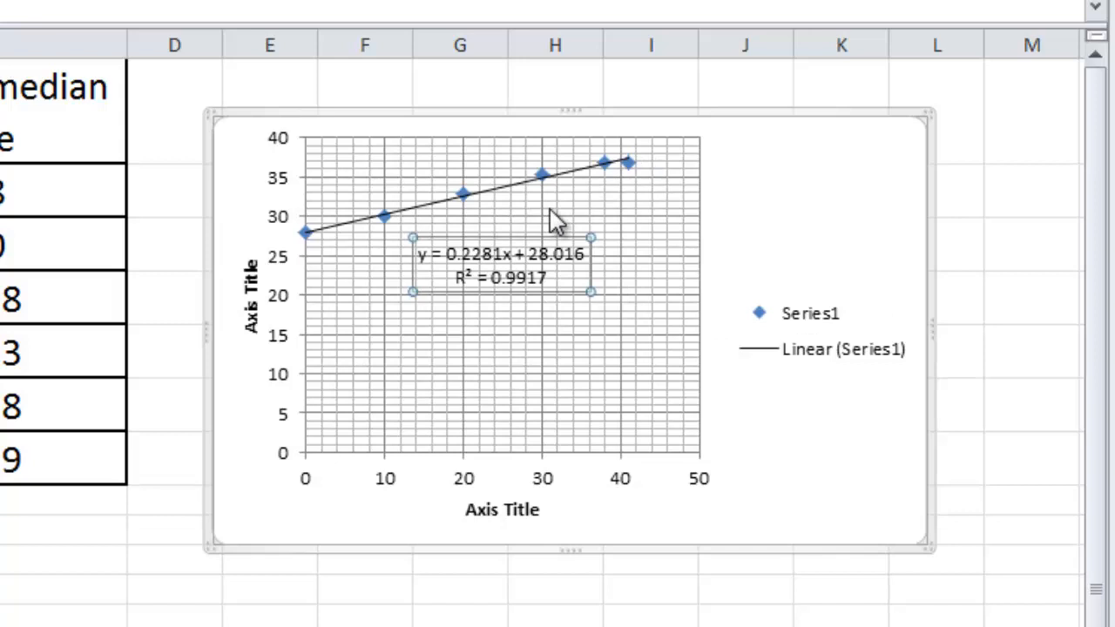
mouse_move(334, 244)
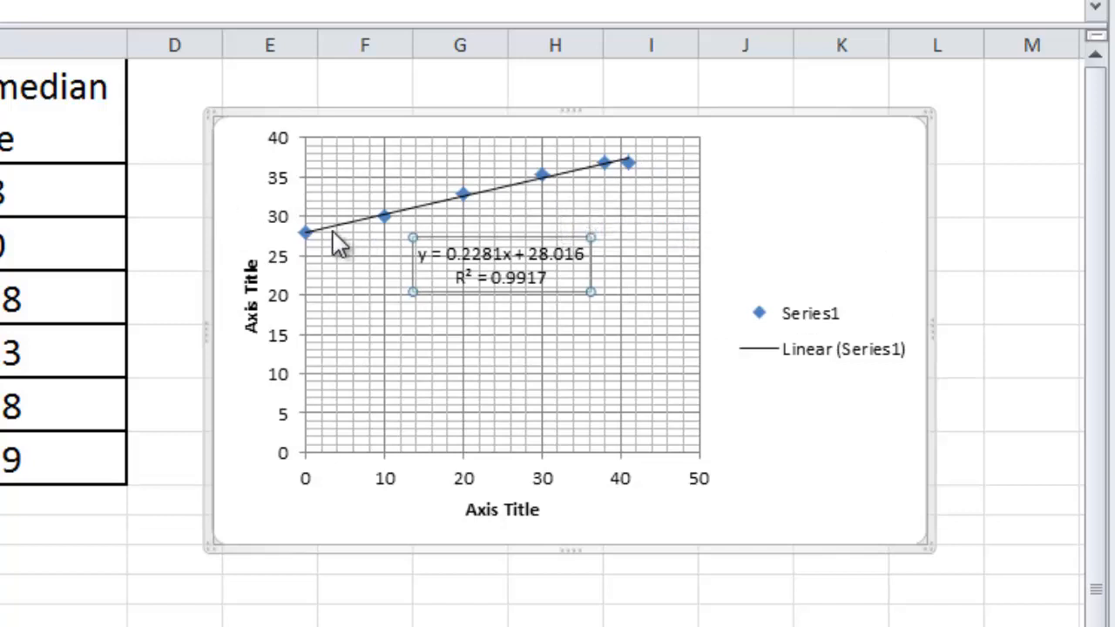
mouse_move(327, 209)
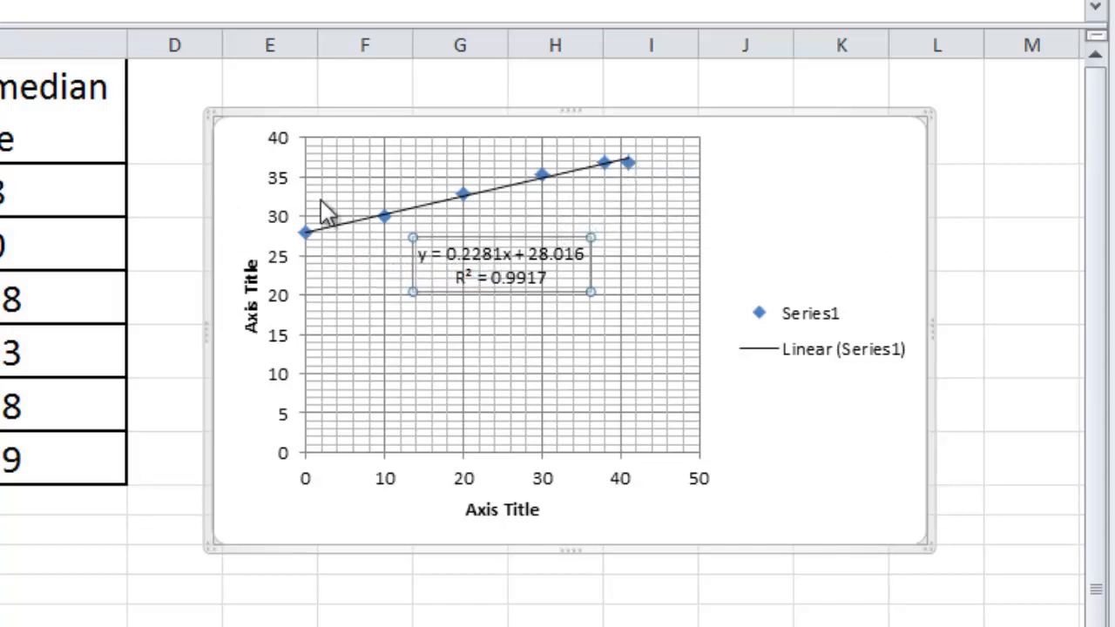
mouse_move(641, 177)
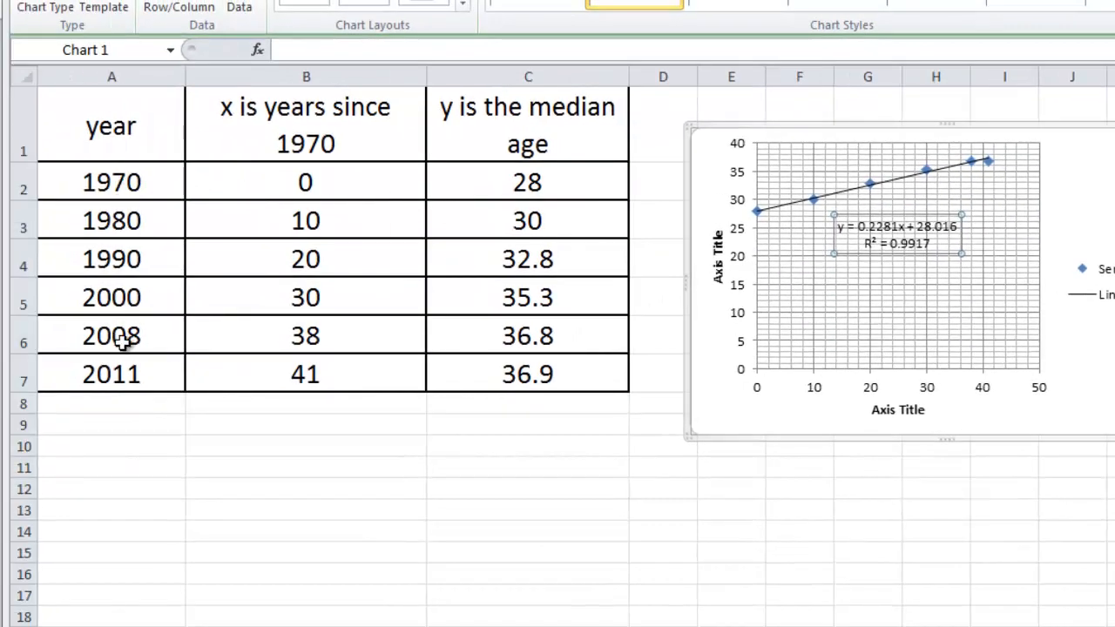
mouse_move(773, 230)
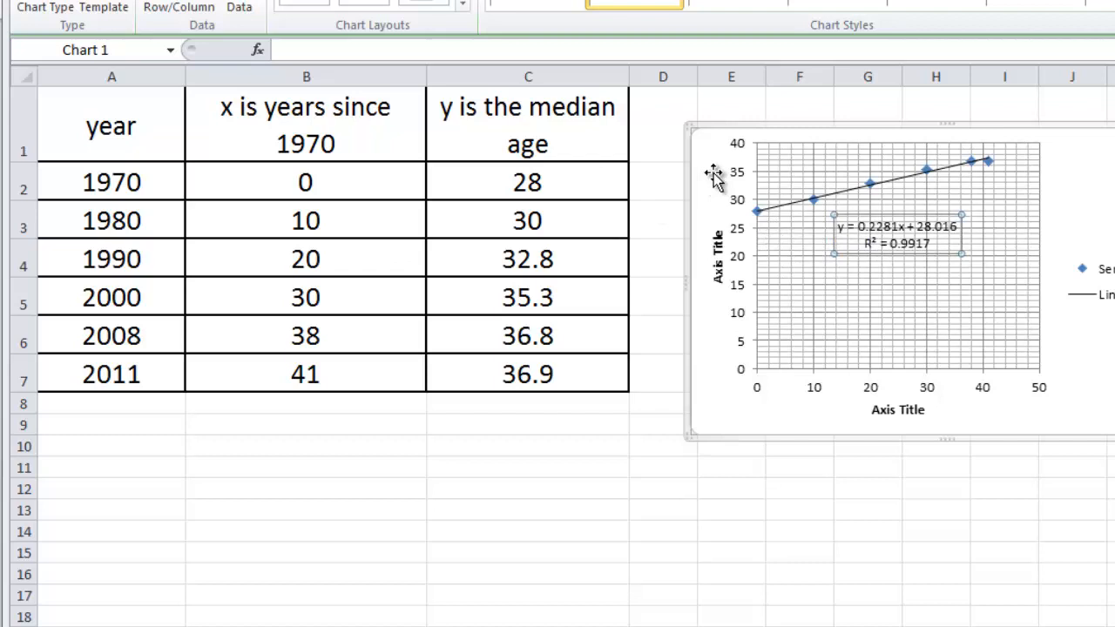
mouse_move(982, 185)
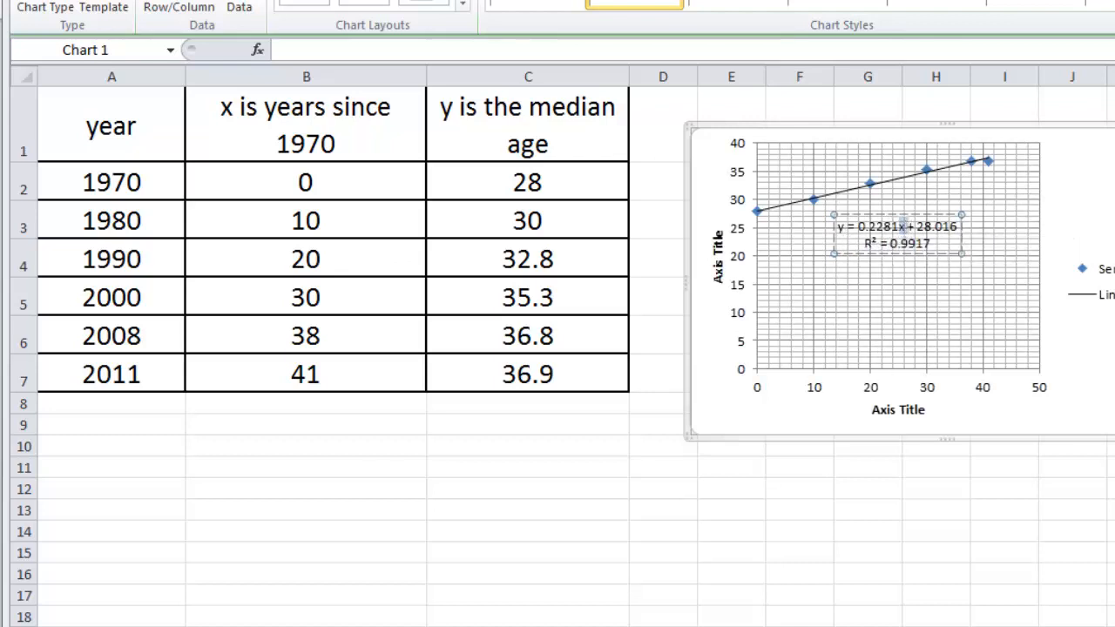
mouse_move(897, 226)
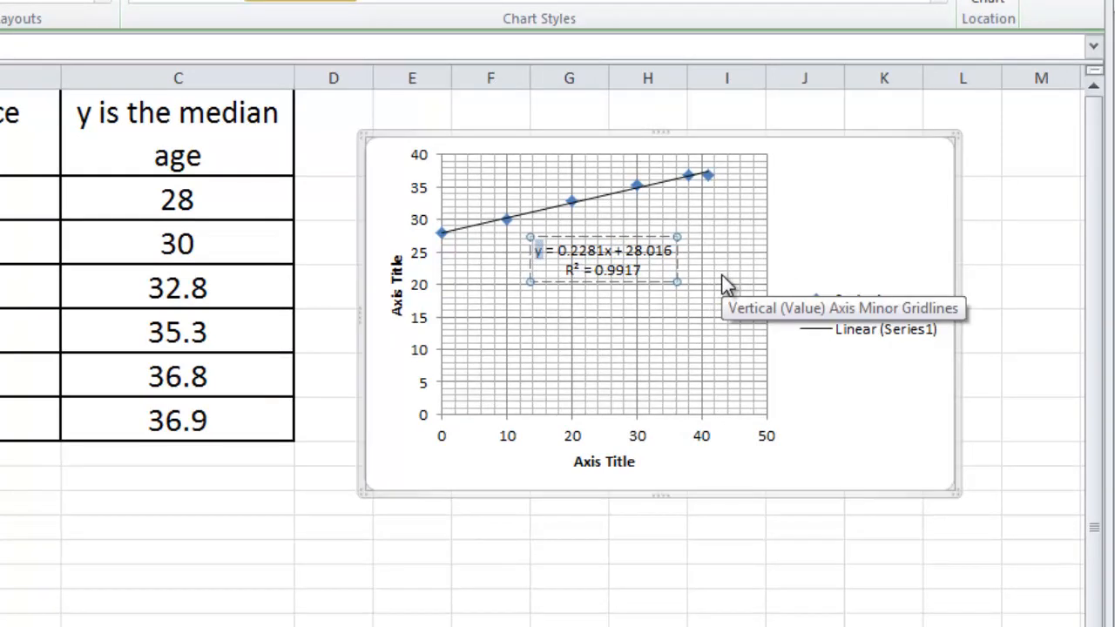
mouse_move(724, 287)
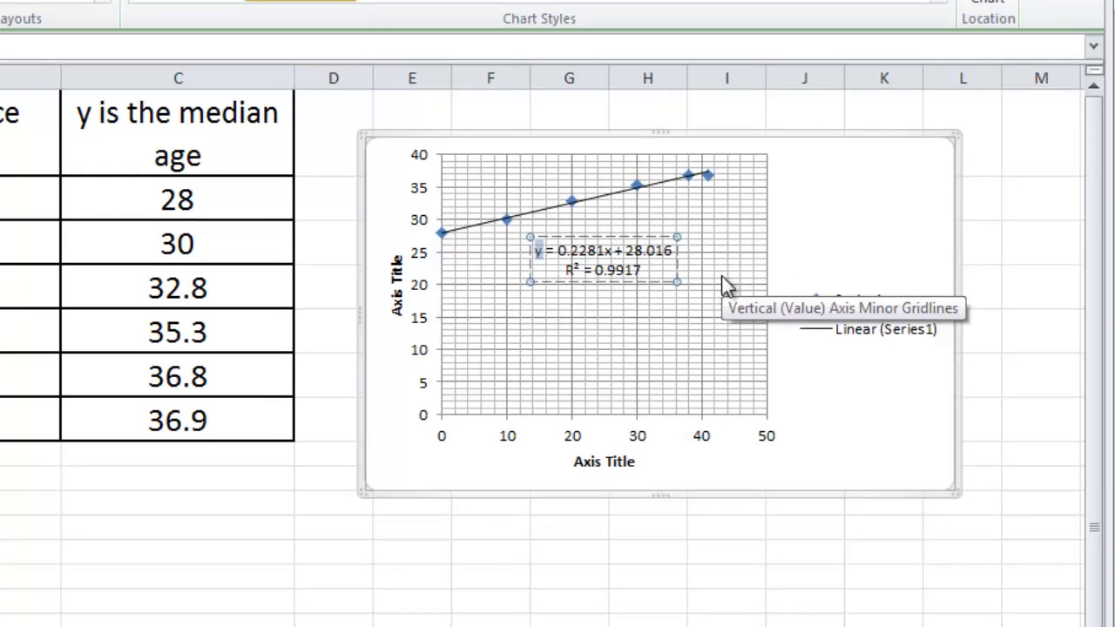
mouse_move(603, 462)
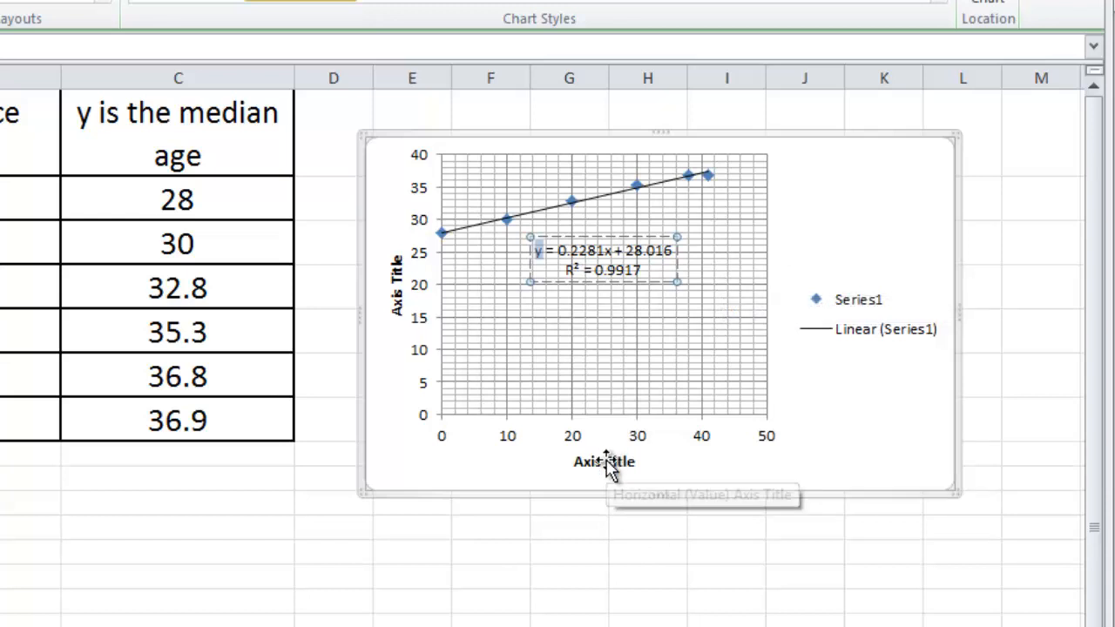
- Title the axes 'median age of US population' and 'years since 1970' and remove the legend
left_click(603, 461)
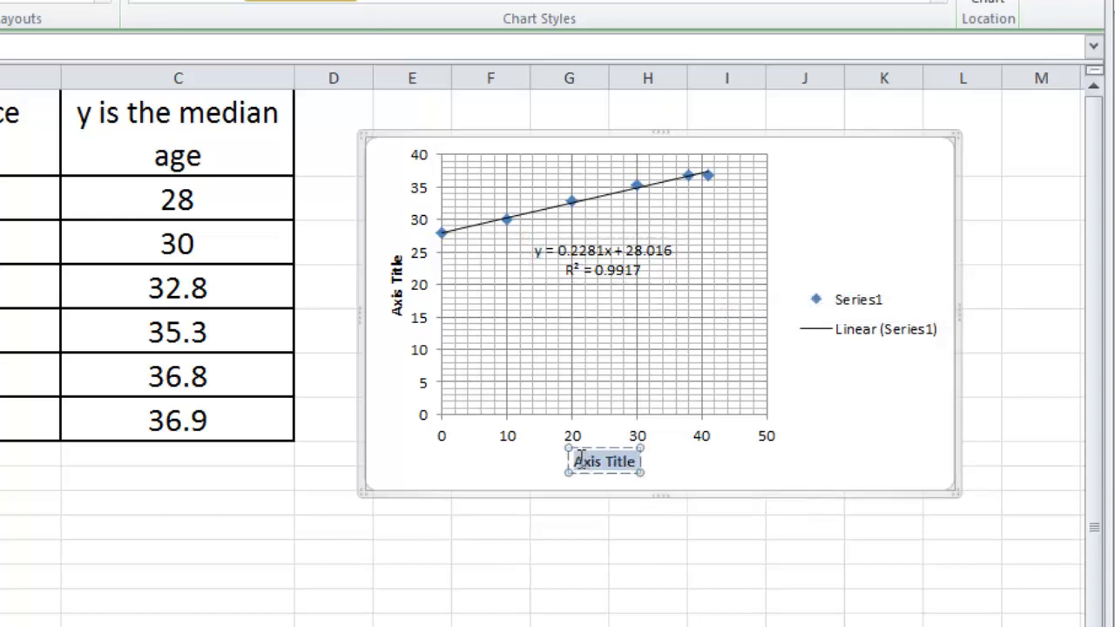
mouse_move(658, 484)
type("x")
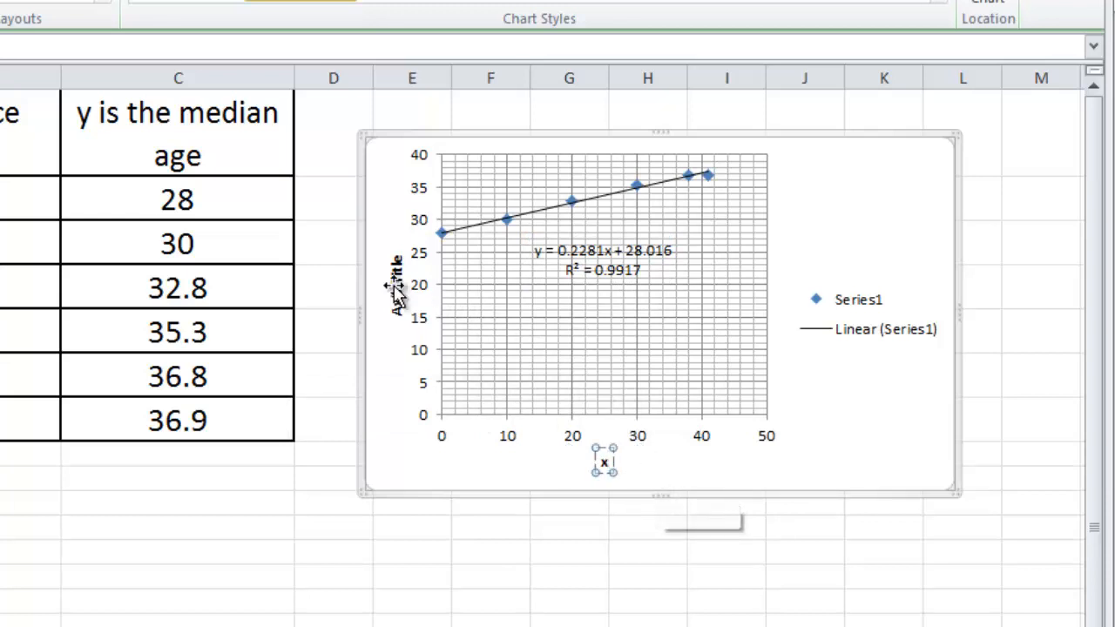
left_click(392, 287)
type("years since")
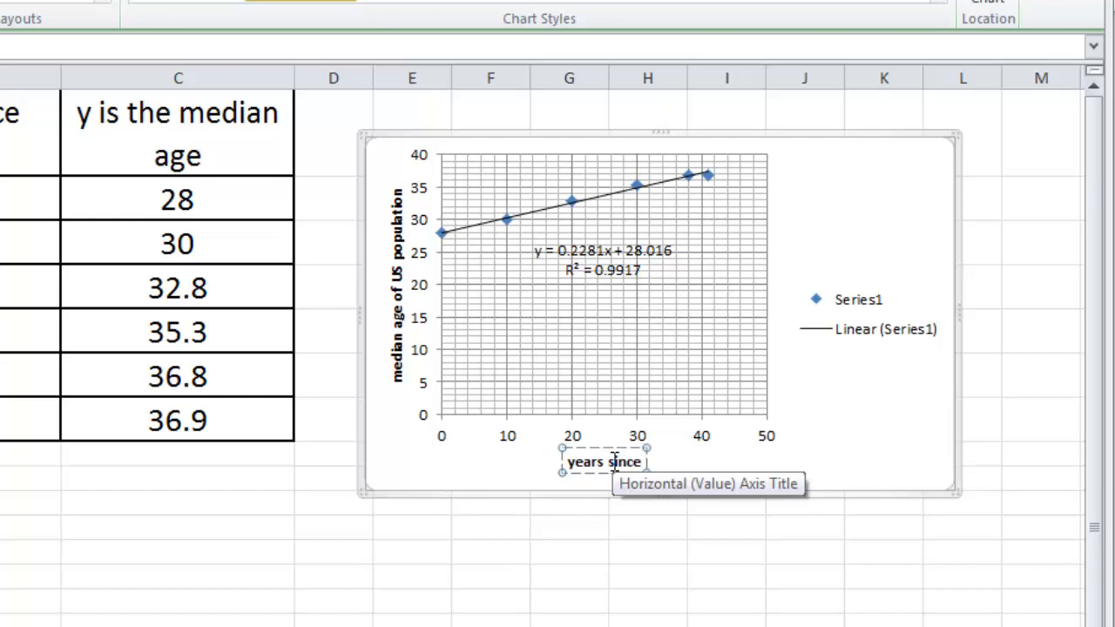
type("1970")
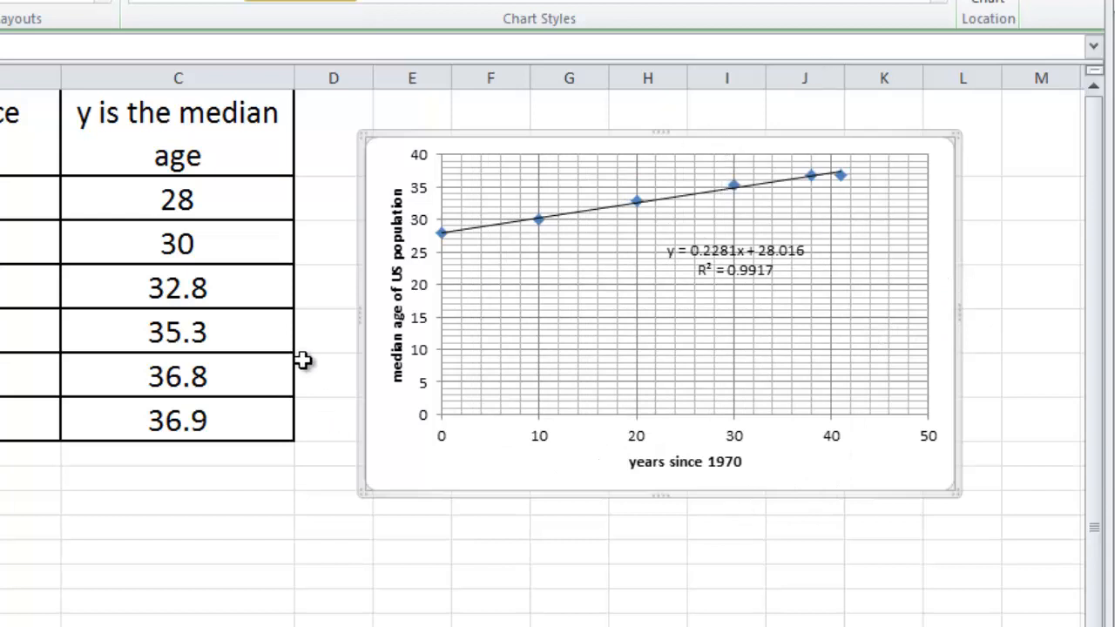
mouse_move(392, 340)
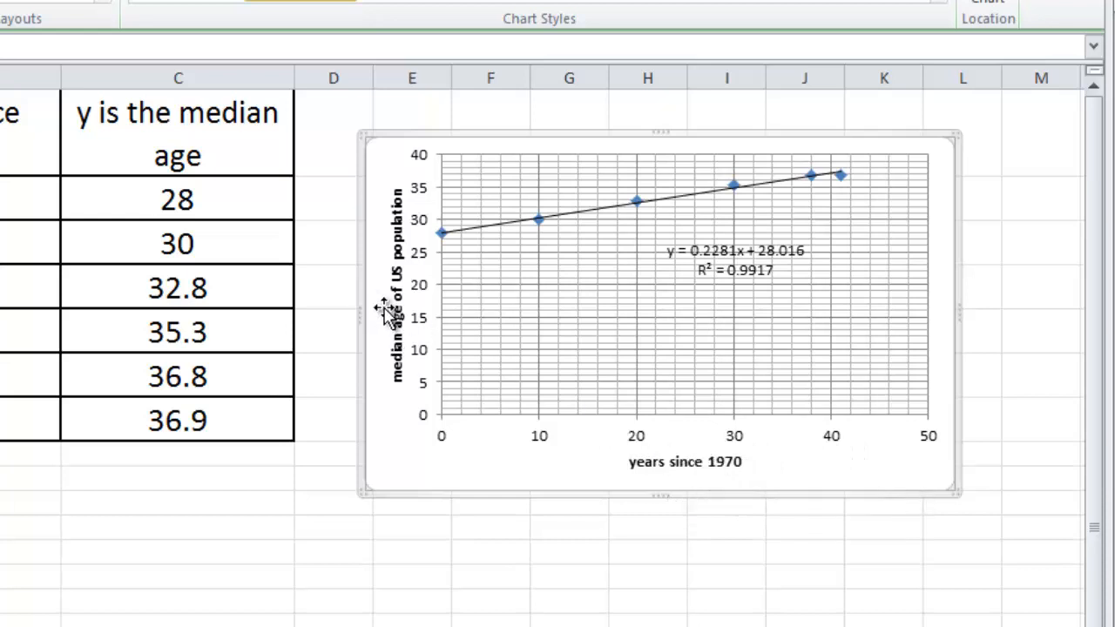
mouse_move(730, 461)
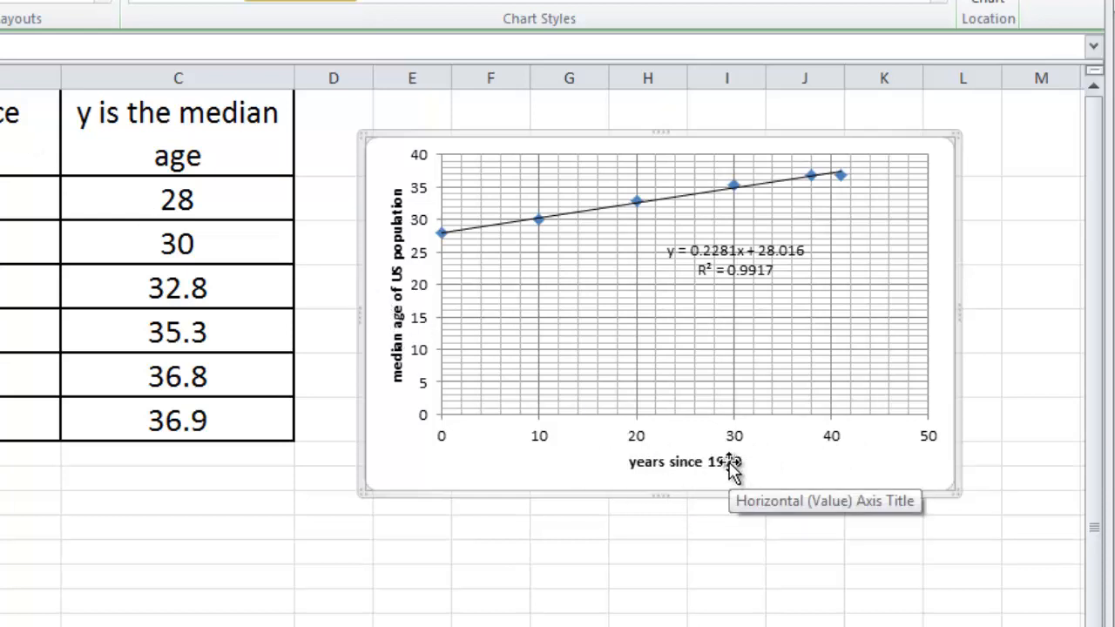
mouse_move(380, 248)
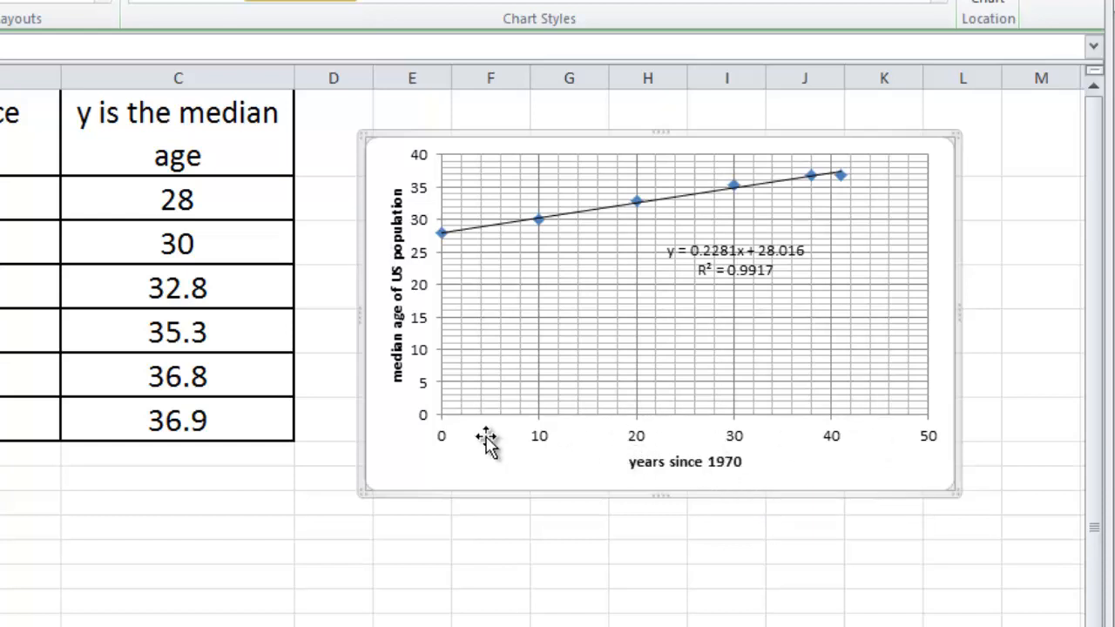
mouse_move(764, 470)
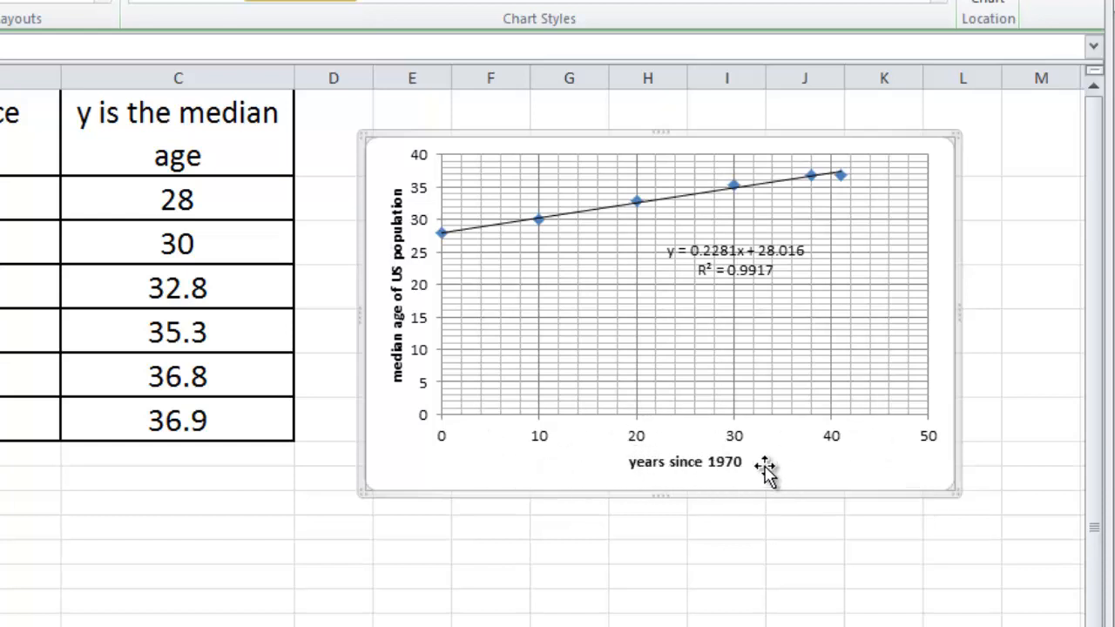
mouse_move(479, 311)
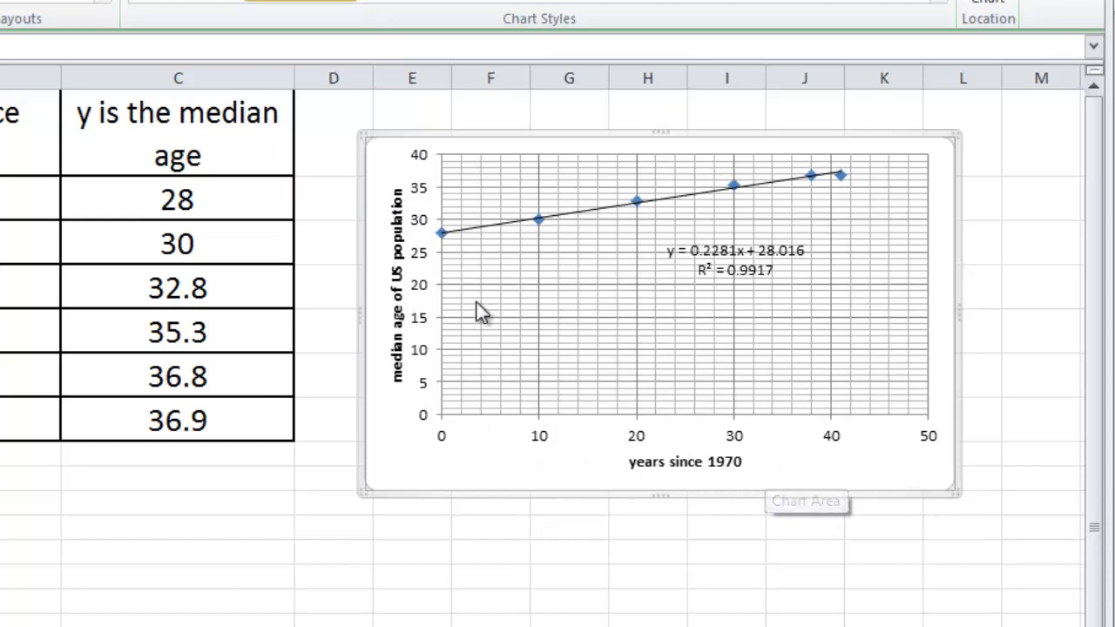
mouse_move(409, 383)
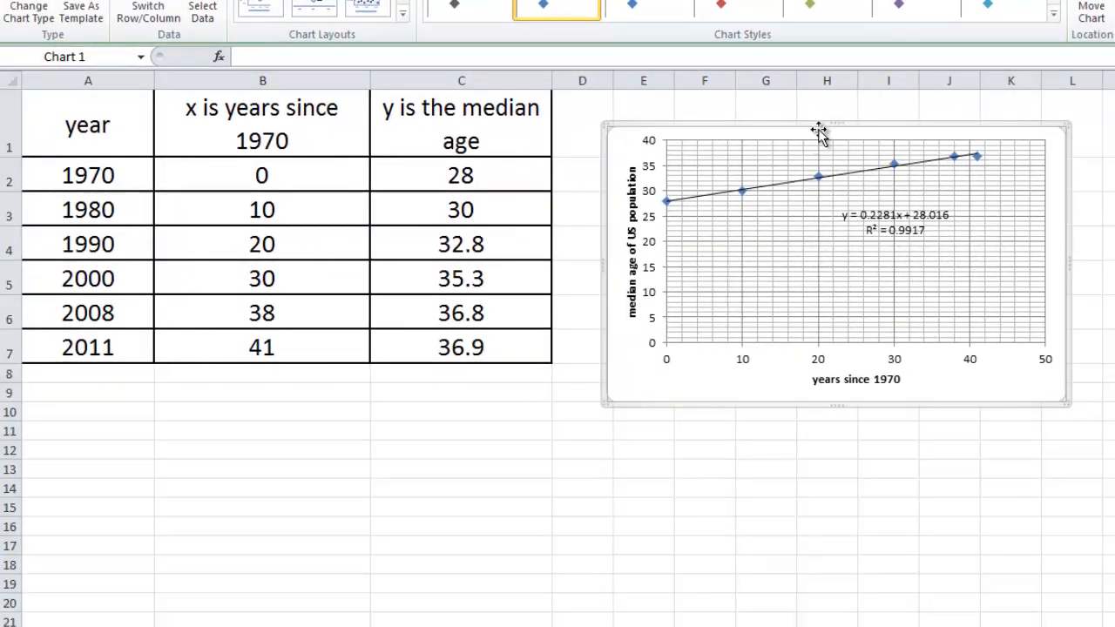
mouse_move(818, 130)
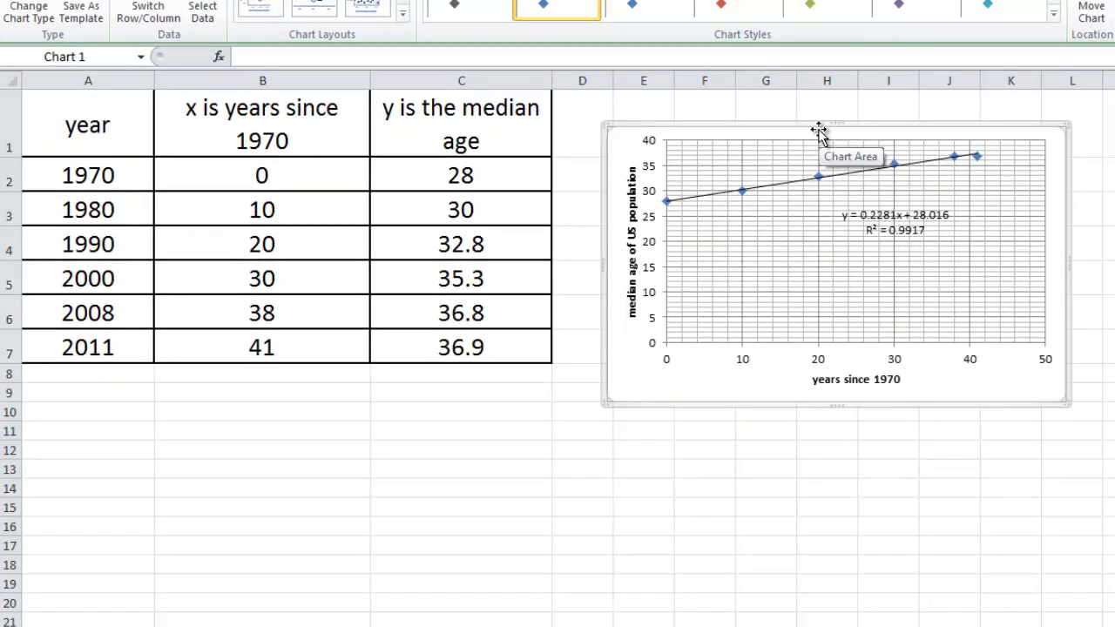
right_click(818, 130)
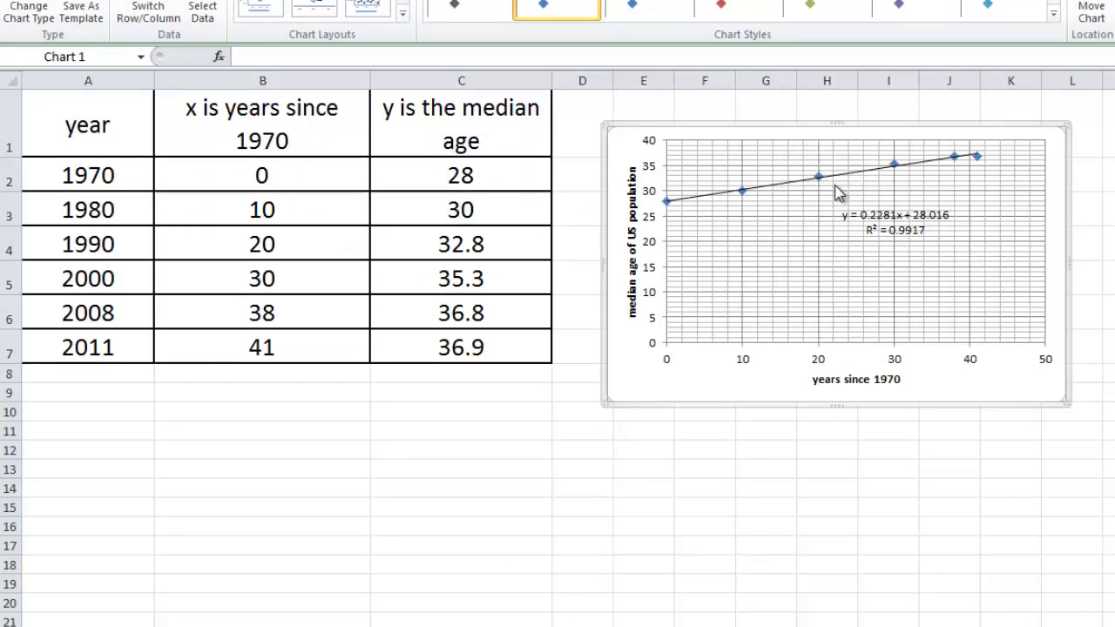
right_click(836, 192)
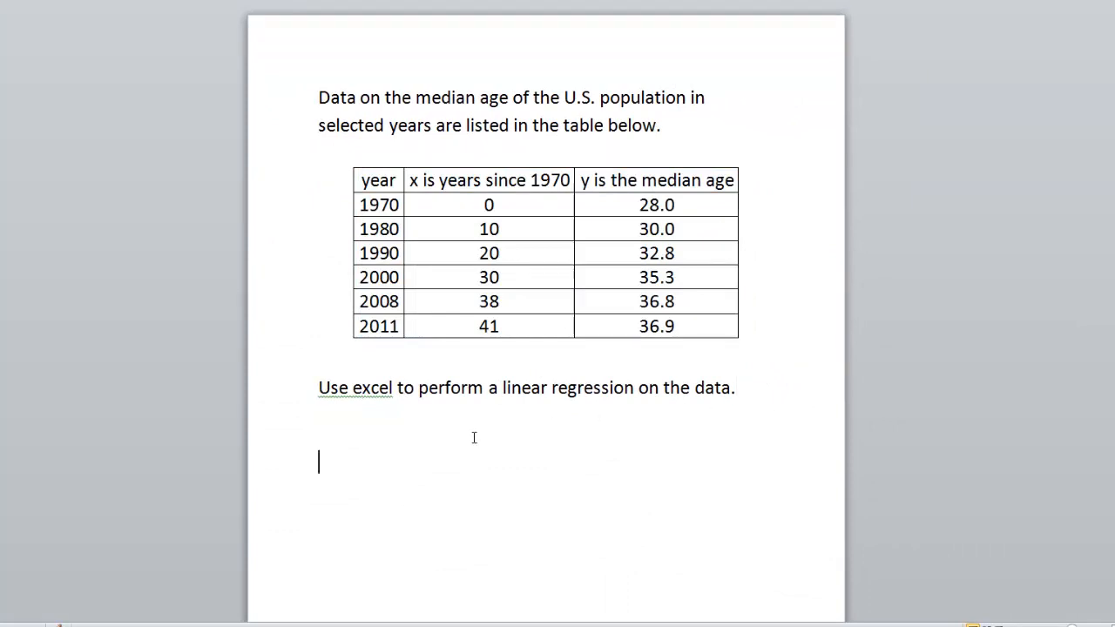
- Paste the chart below the regression sentence using Destination Theme & Embed Workbook
right_click(319, 461)
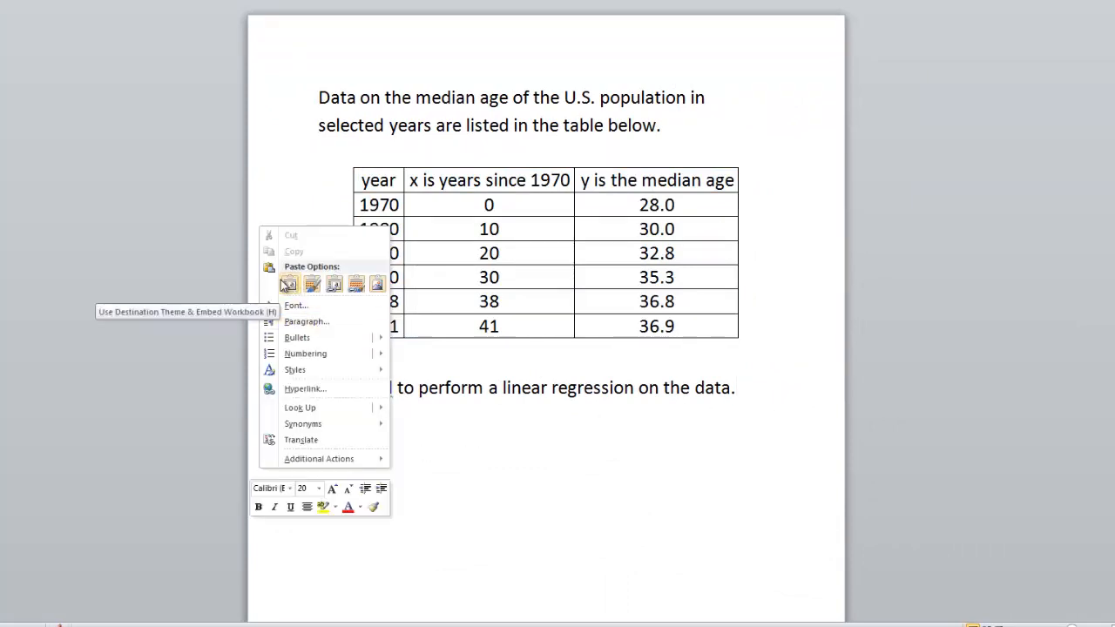
left_click(289, 284)
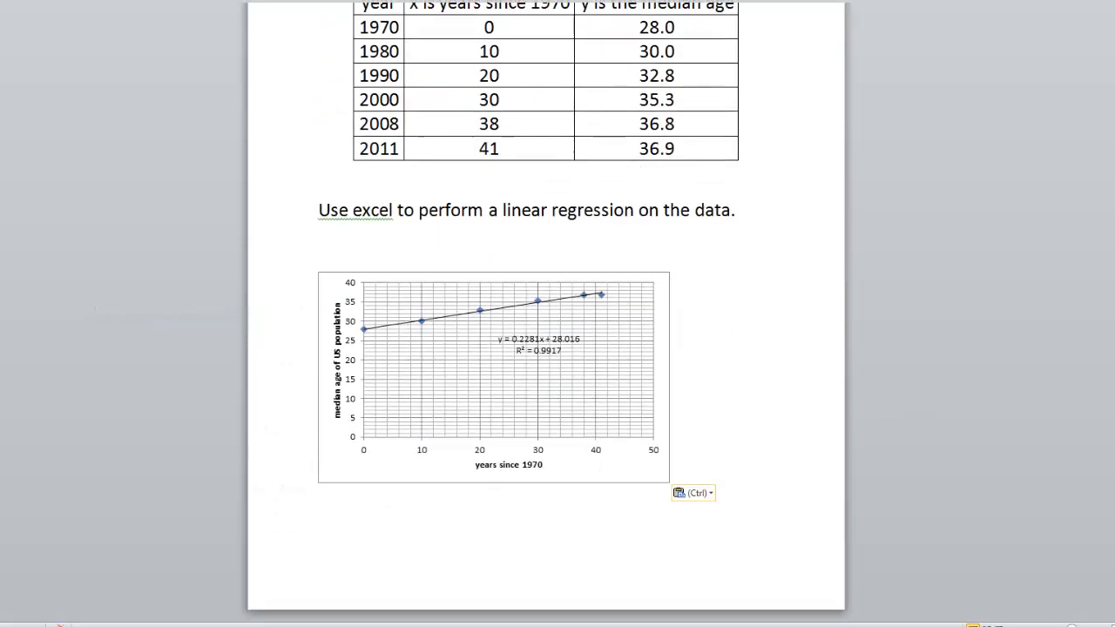
scroll("down", 3)
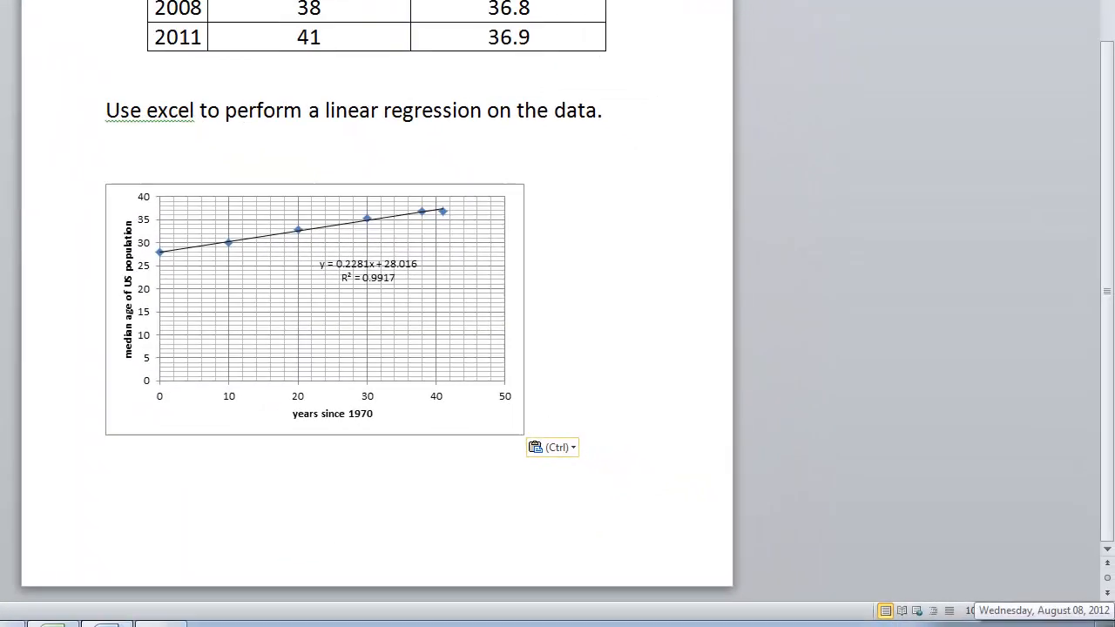